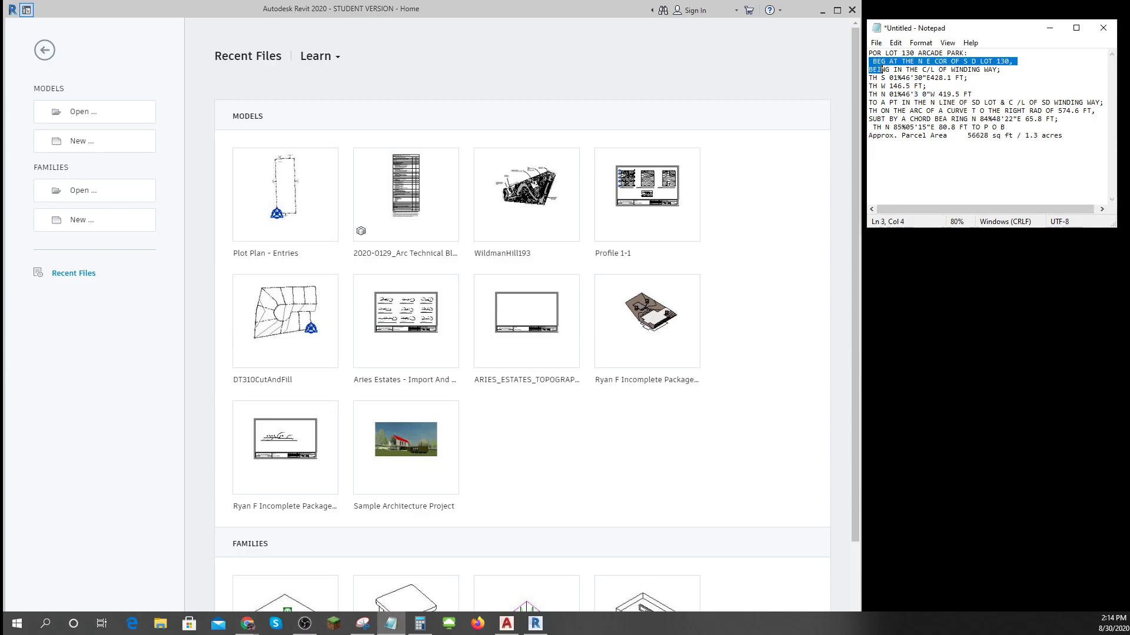
Step: Start a new Revit project and list the available template files
key("ctrl+a")
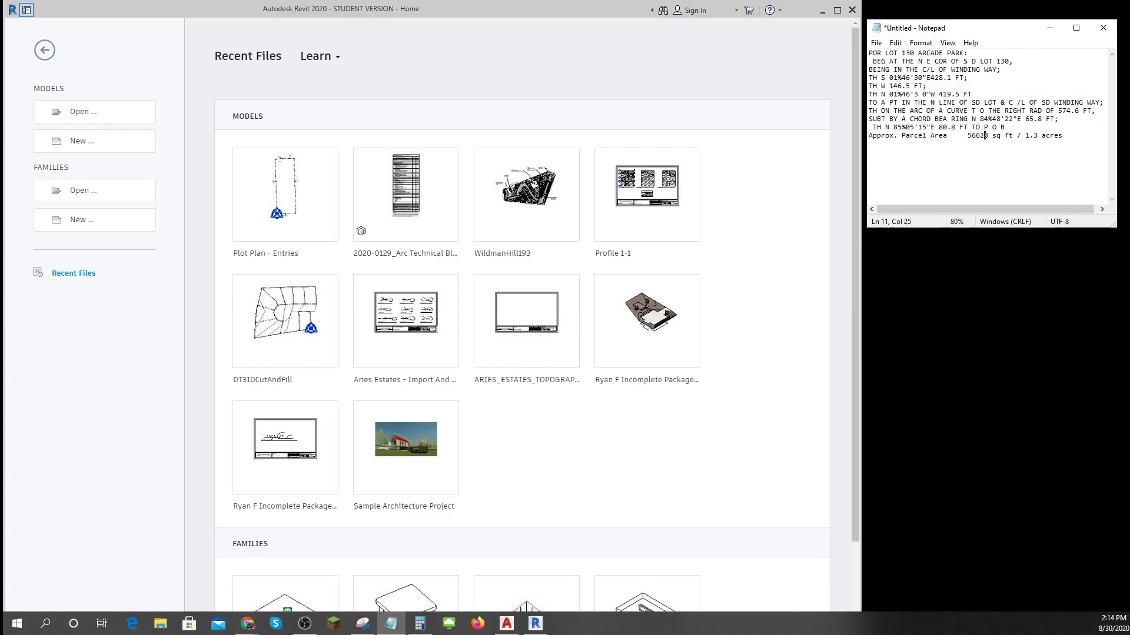
mouse_move(501, 253)
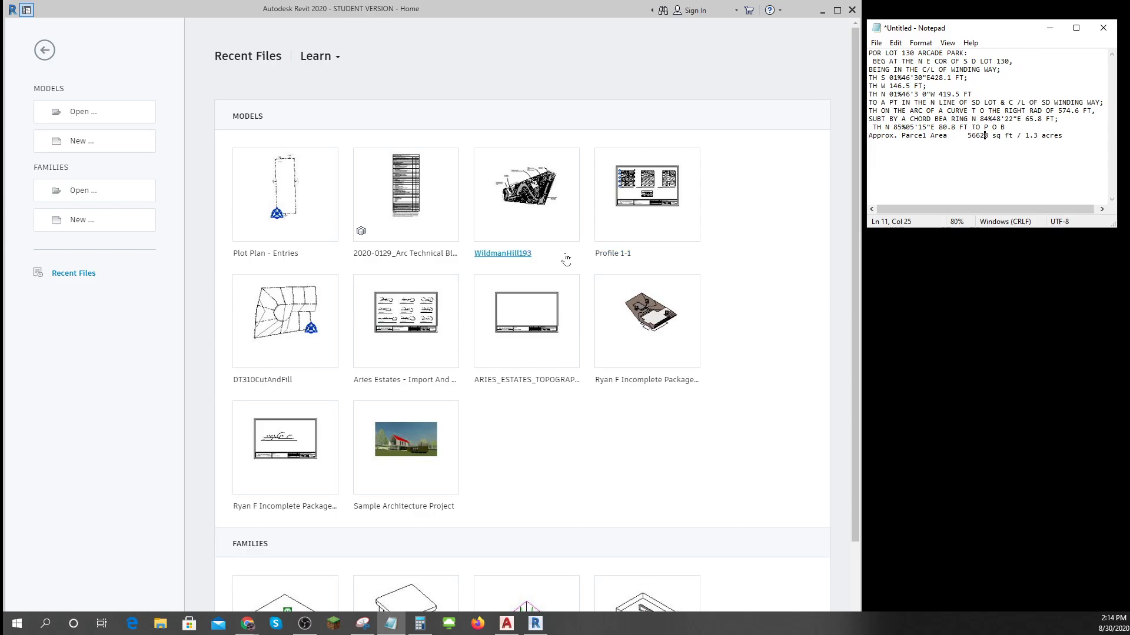
left_click(94, 141)
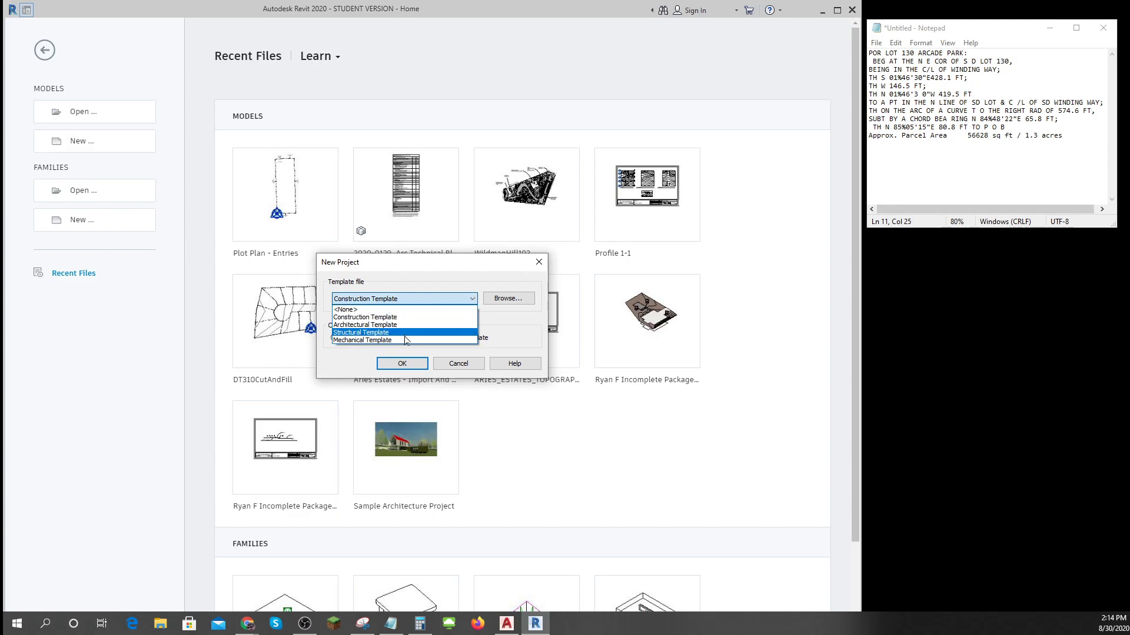
Step: Create the project, open the Site floor plan, and remove the four elevation markers
left_click(401, 363)
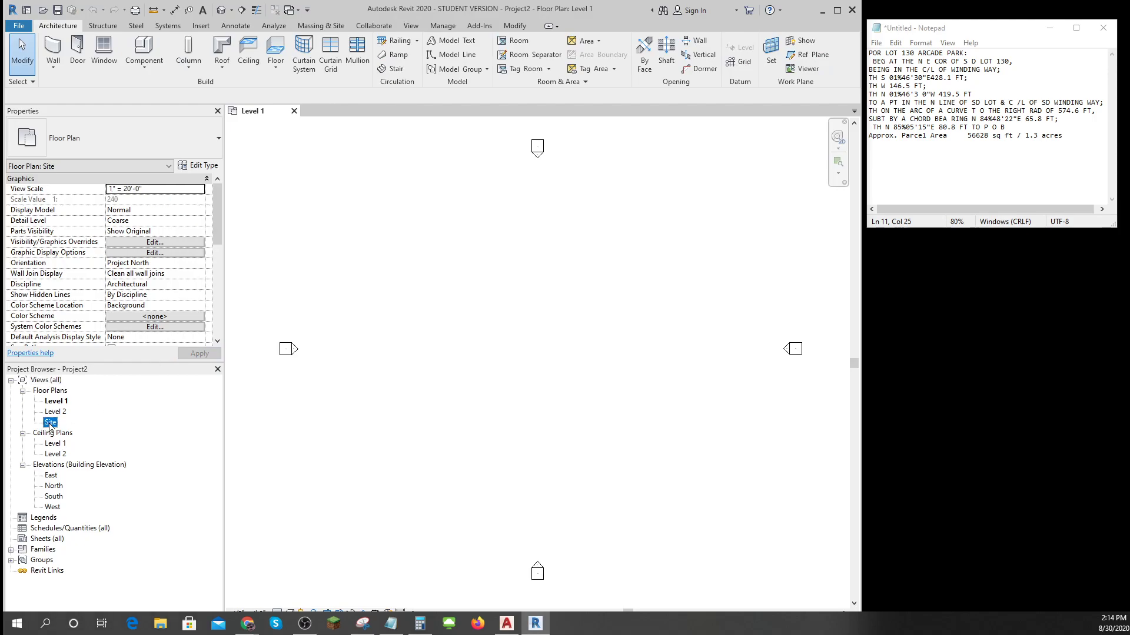
double_click(50, 423)
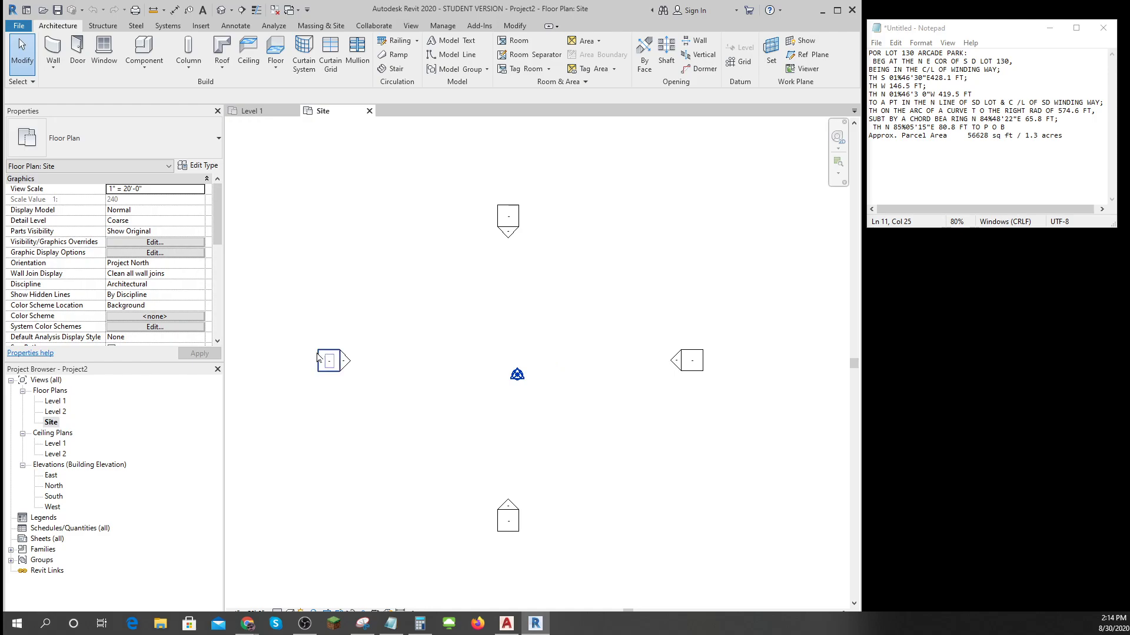
left_click(328, 360)
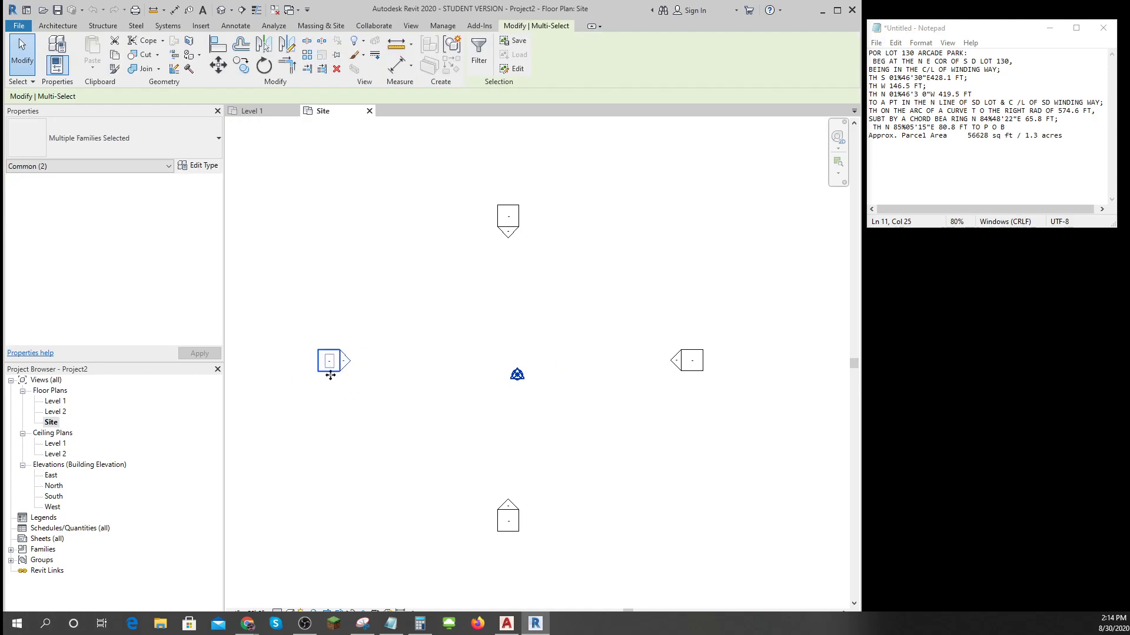
right_click(328, 361)
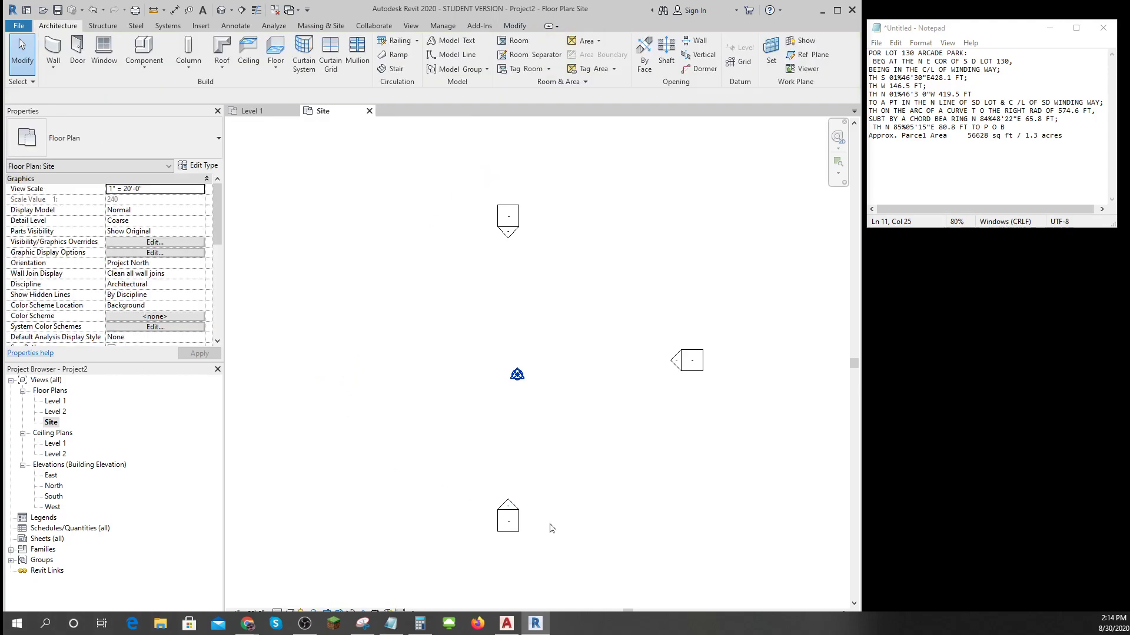
right_click(507, 516)
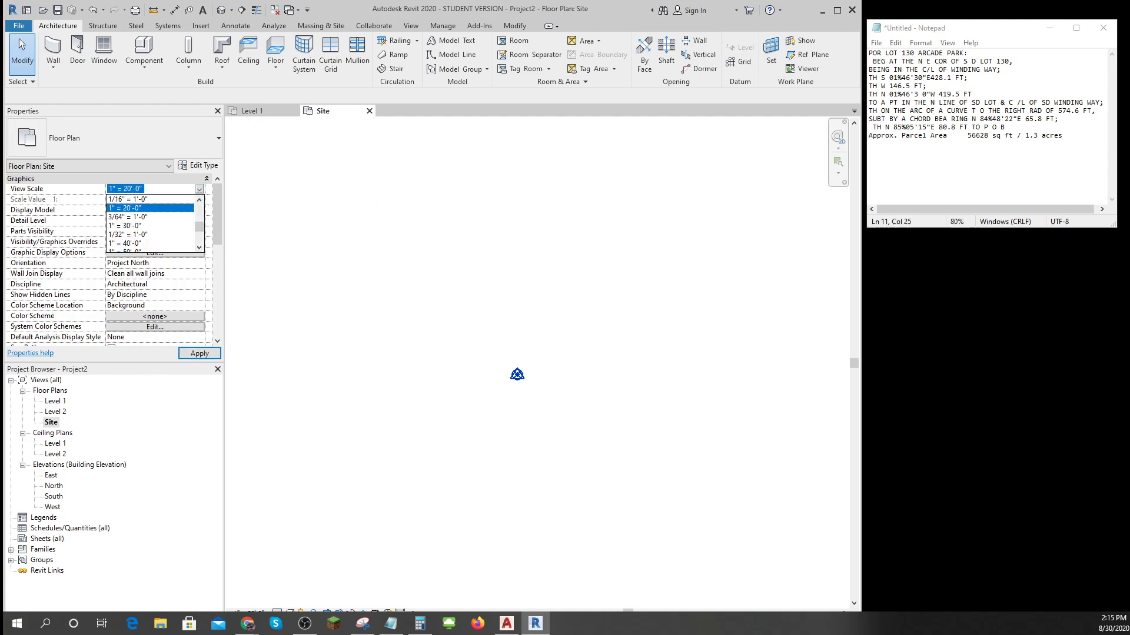
Step: Set the Site plan scale to 1" = 40'-0" and launch the Property Line tool
left_click(127, 244)
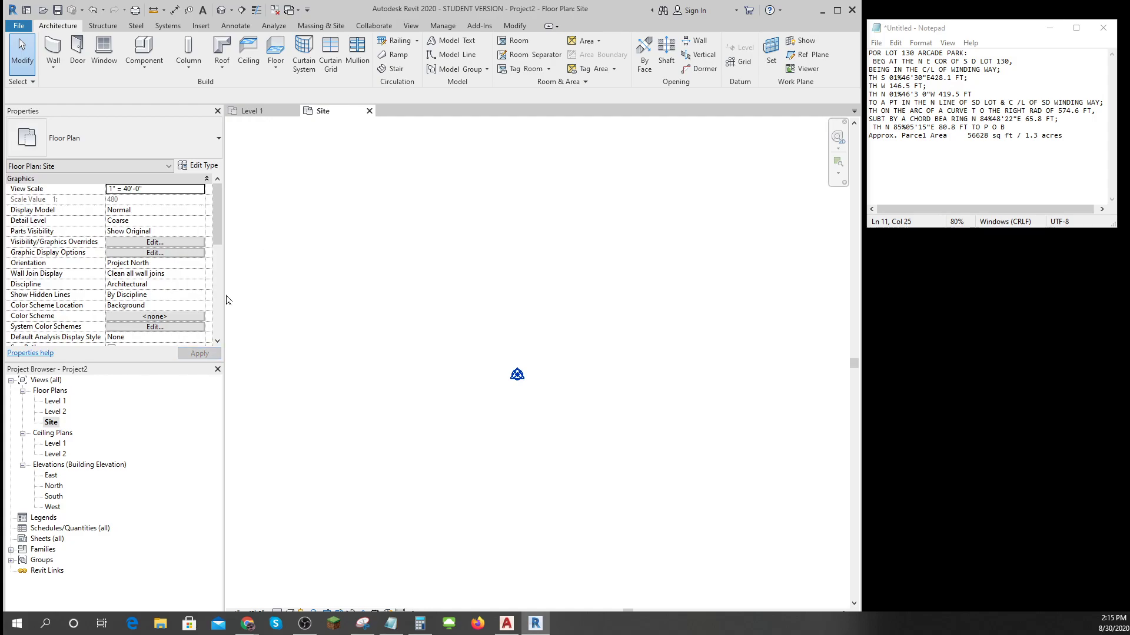
mouse_move(678, 355)
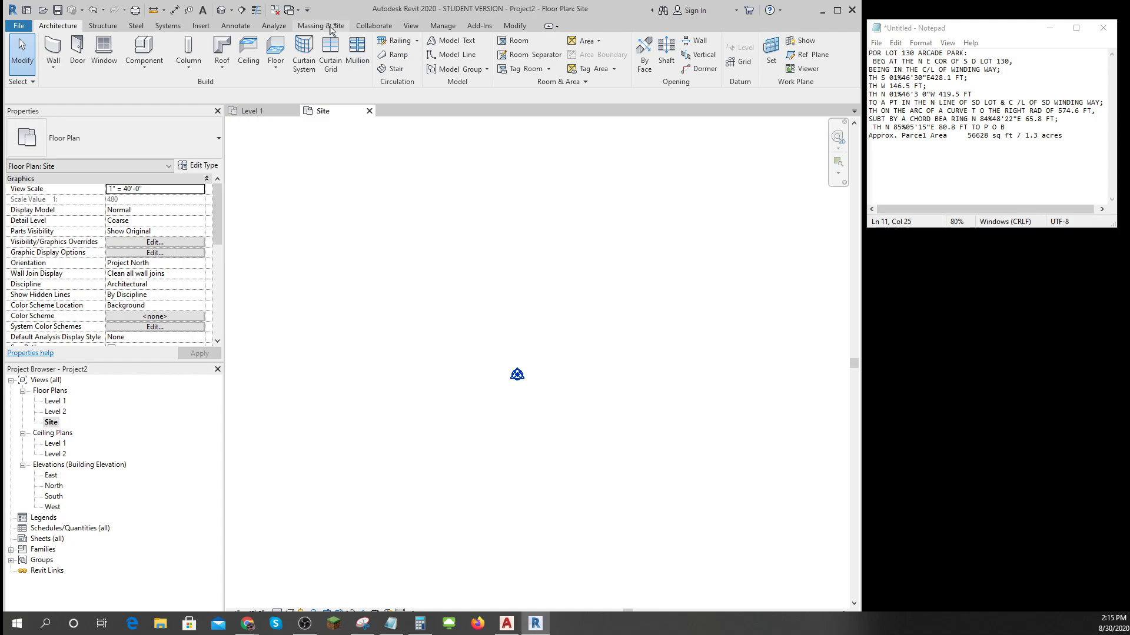
left_click(321, 25)
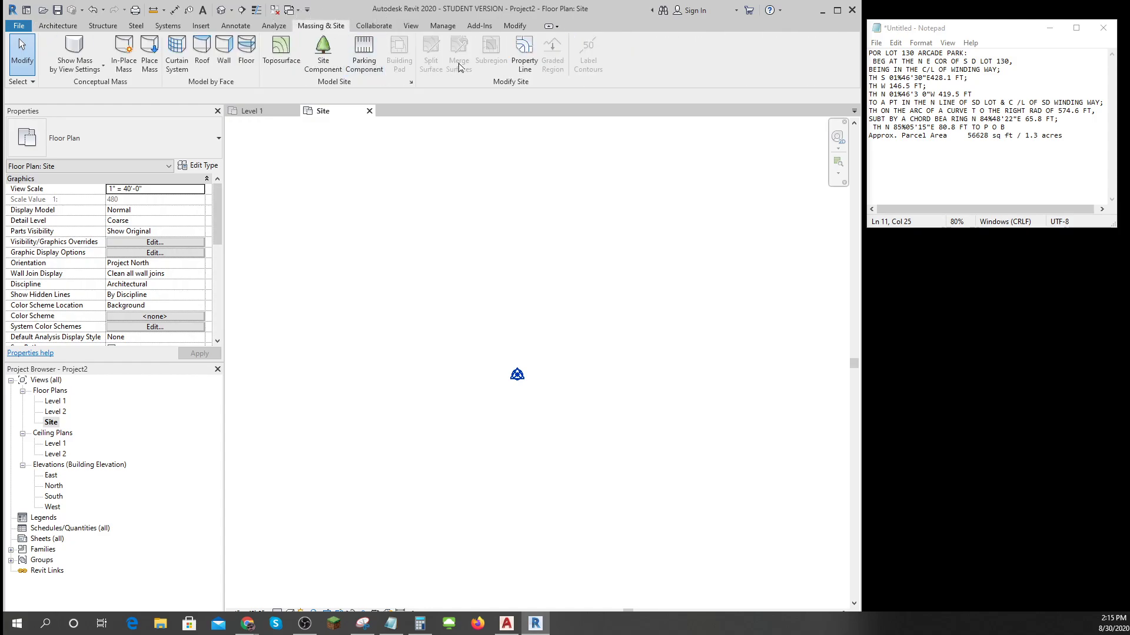
left_click(523, 54)
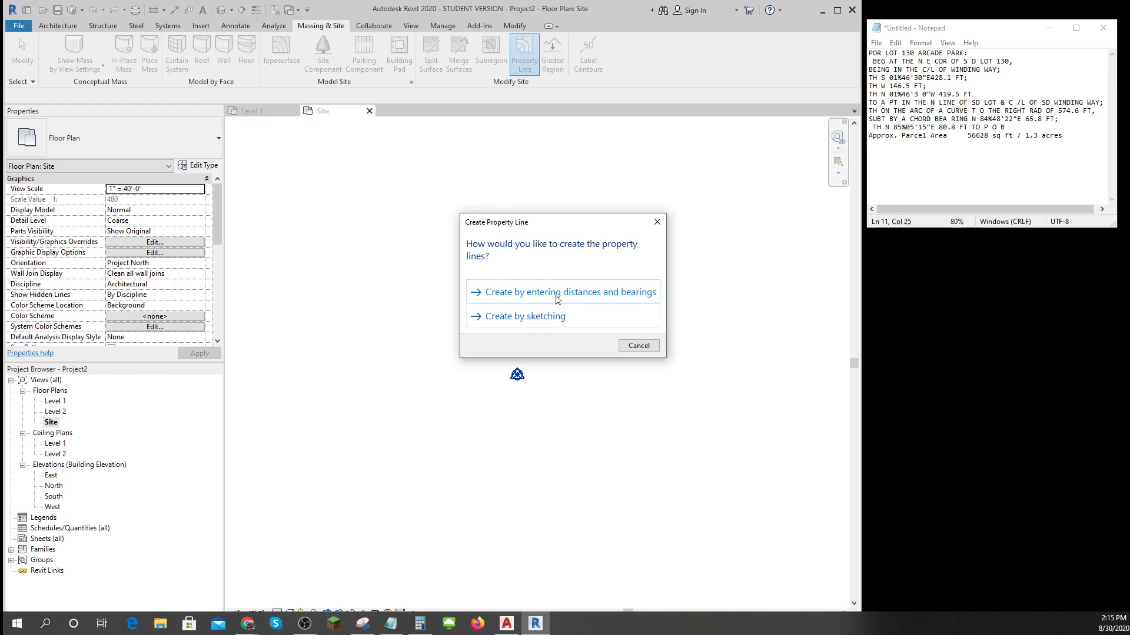
Step: Enter the first course by distances and bearings: 428.1 ft at S 1°46'30" E
left_click(571, 292)
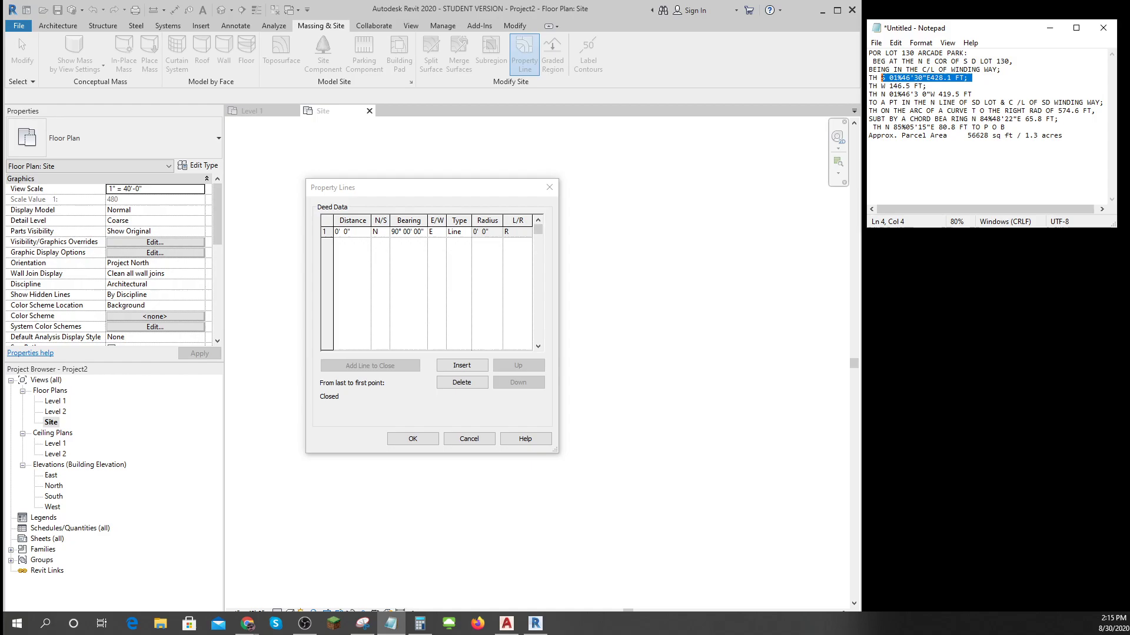
left_click(350, 232)
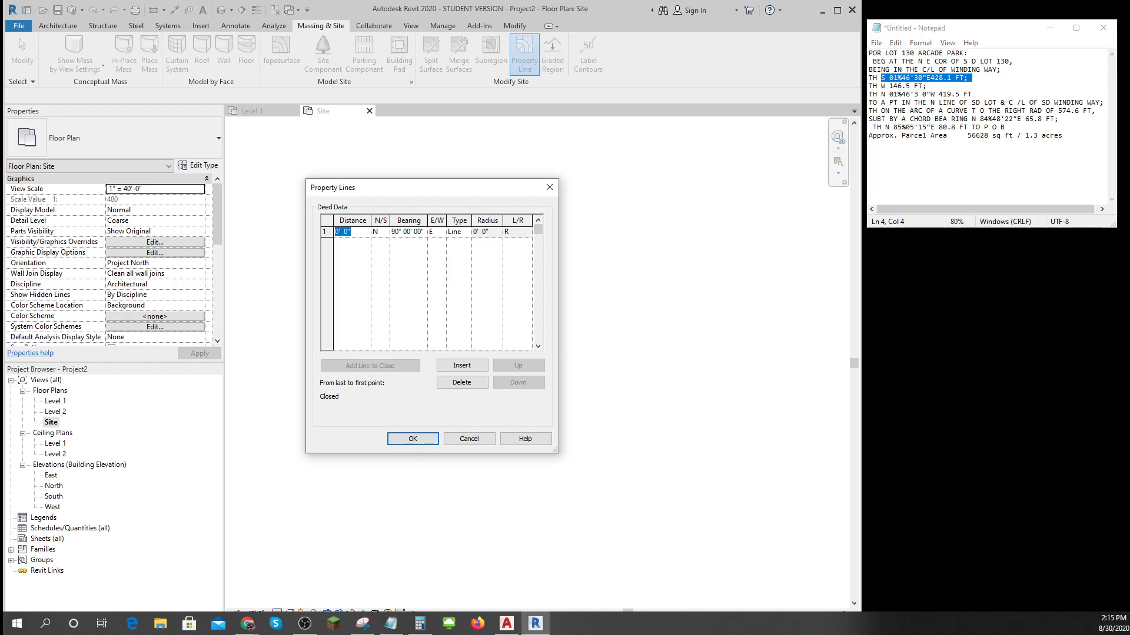
type("428.1")
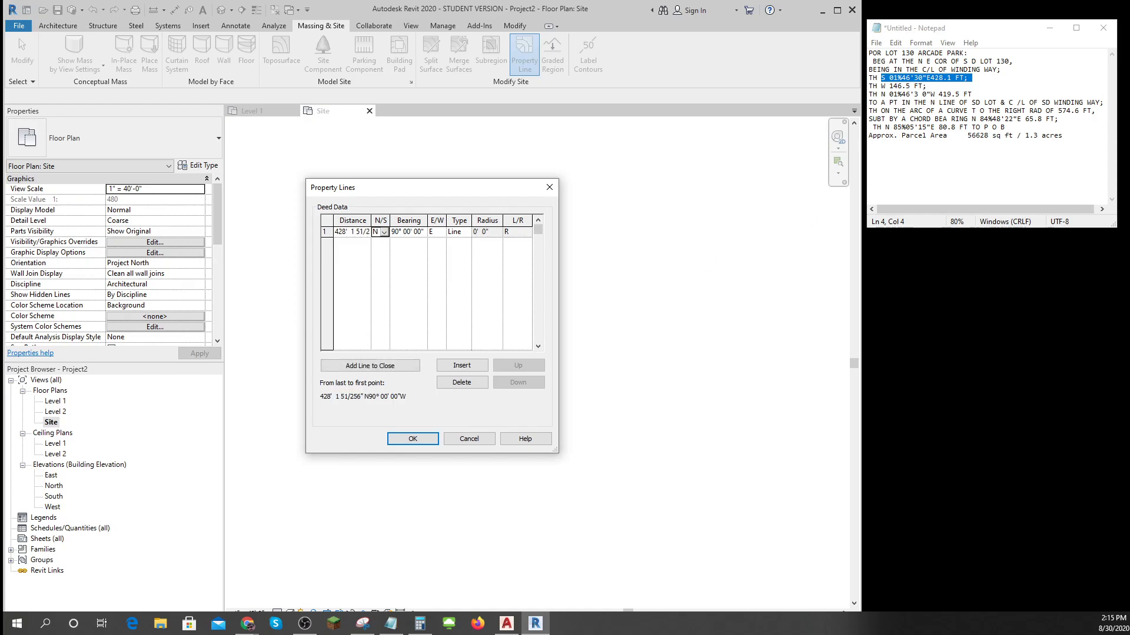
left_click(380, 231)
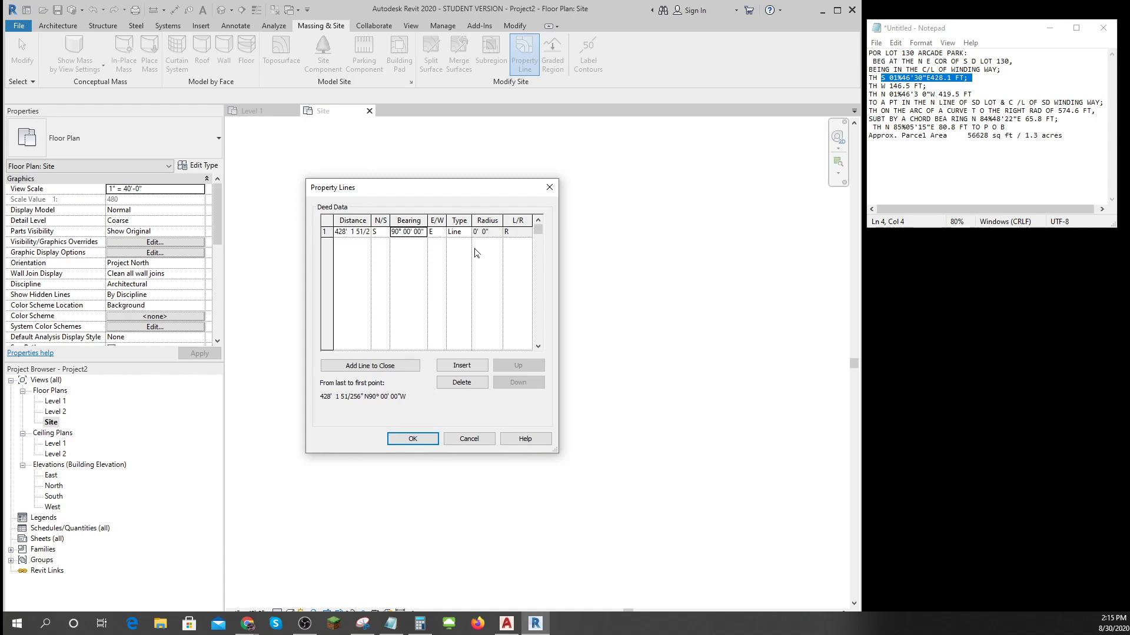
left_click(408, 232)
type("1")
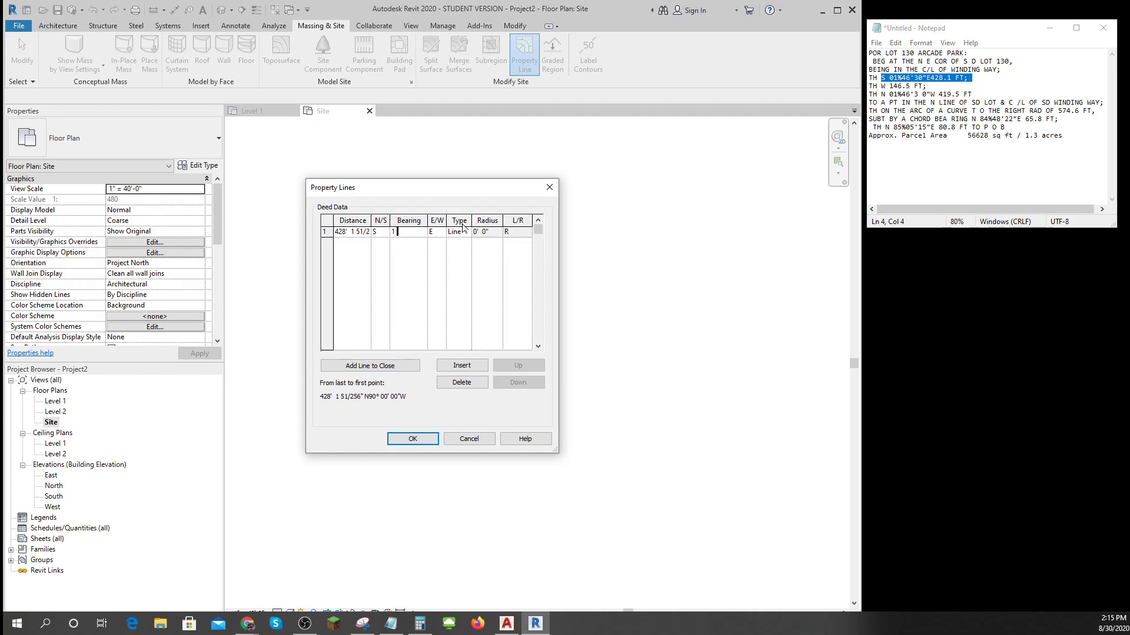
type("46")
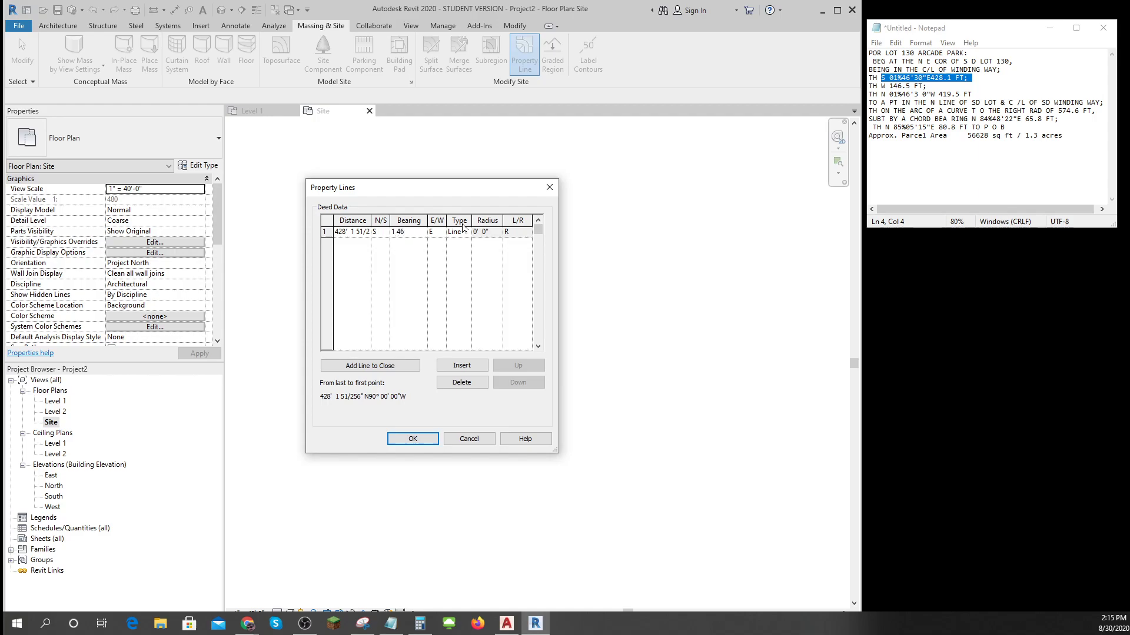
type("30")
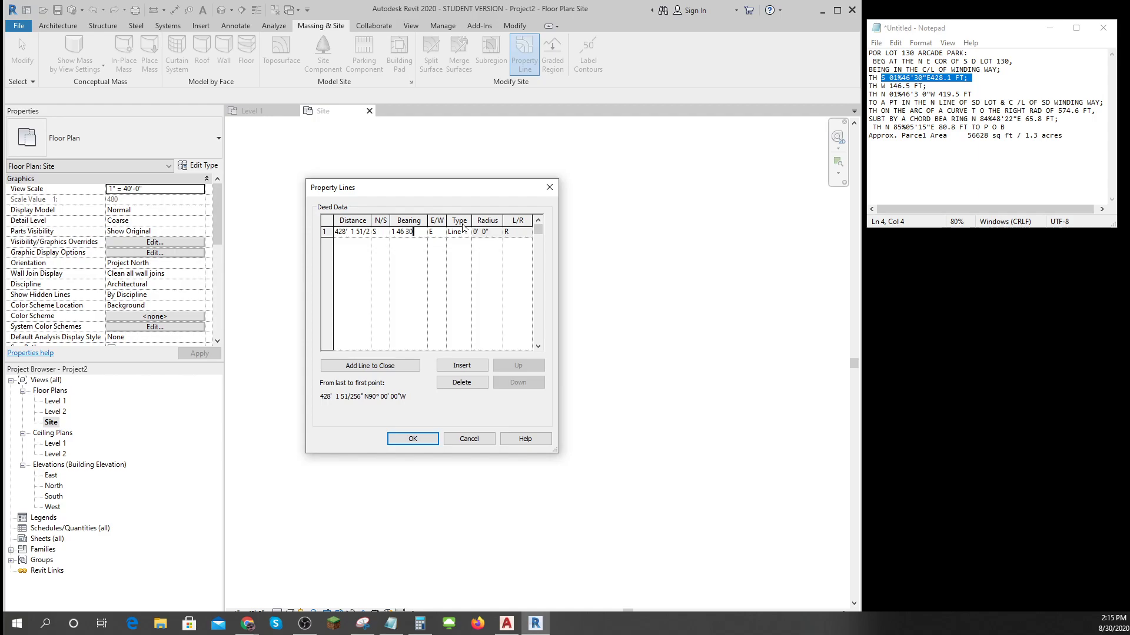
left_click(440, 232)
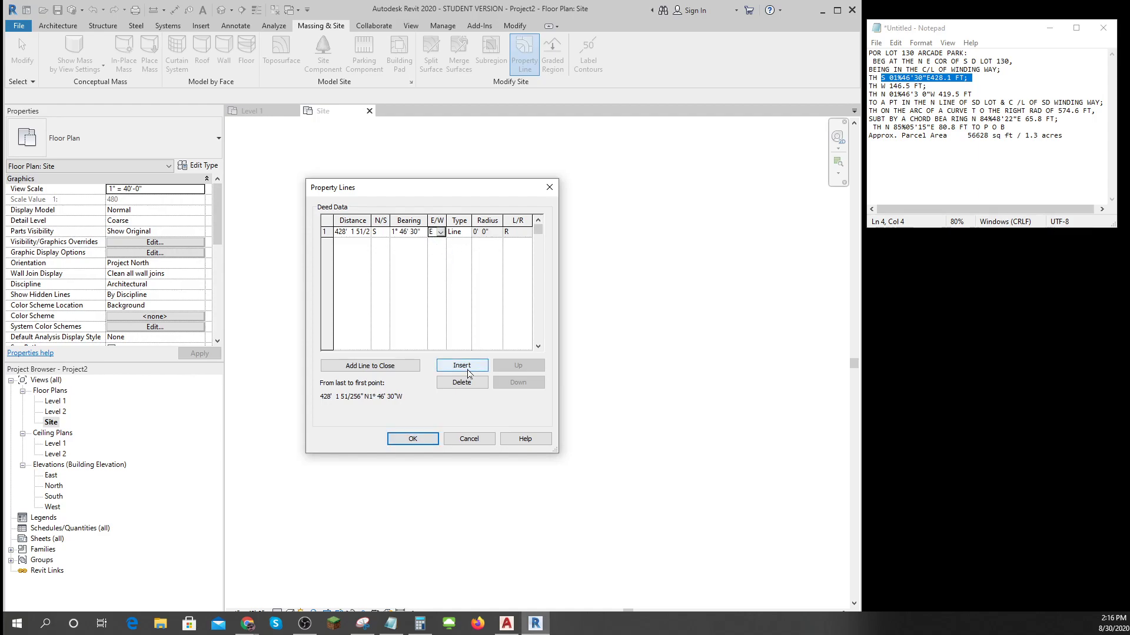
Step: Add a second course of 146' 6" bearing N 90°00'00" W and insert a third row
left_click(462, 365)
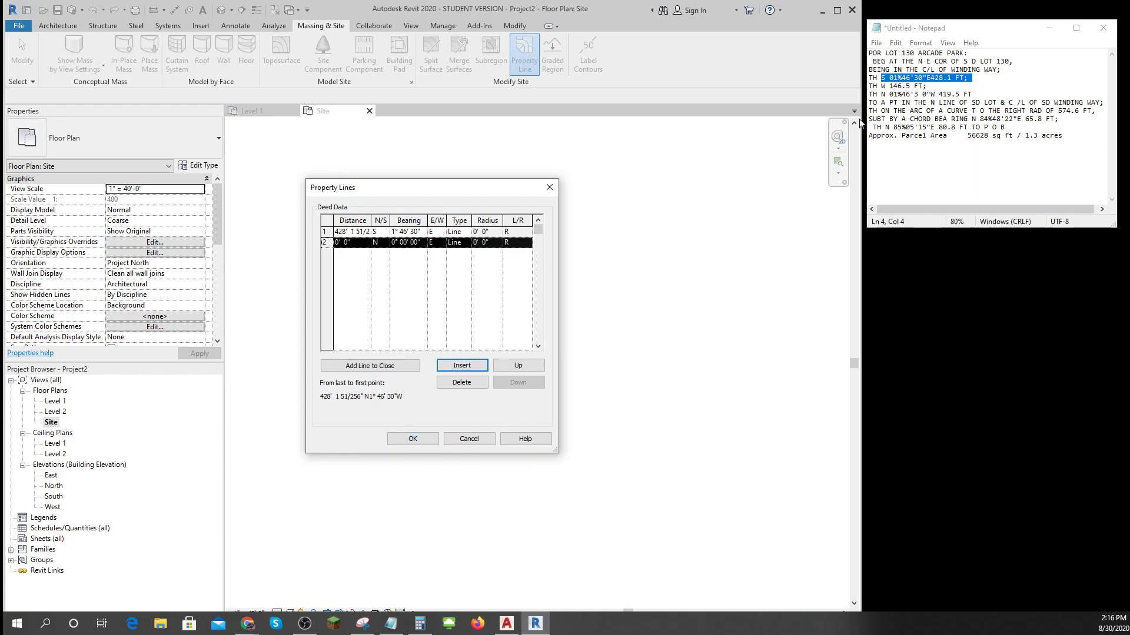
left_click(344, 242)
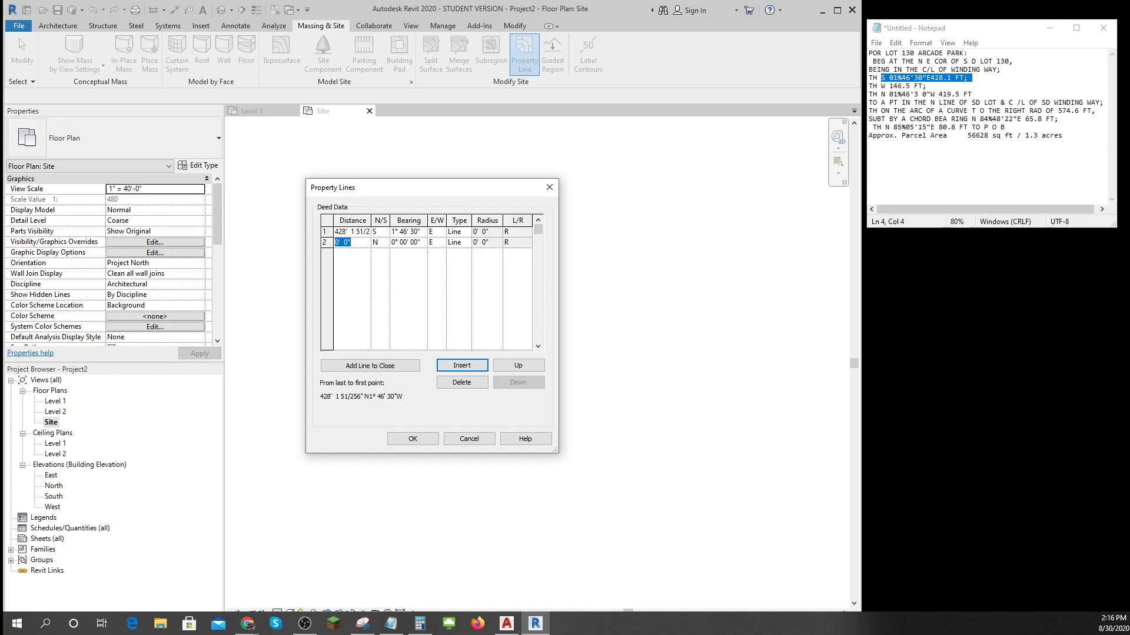
type("146.5")
left_click(409, 242)
type("90")
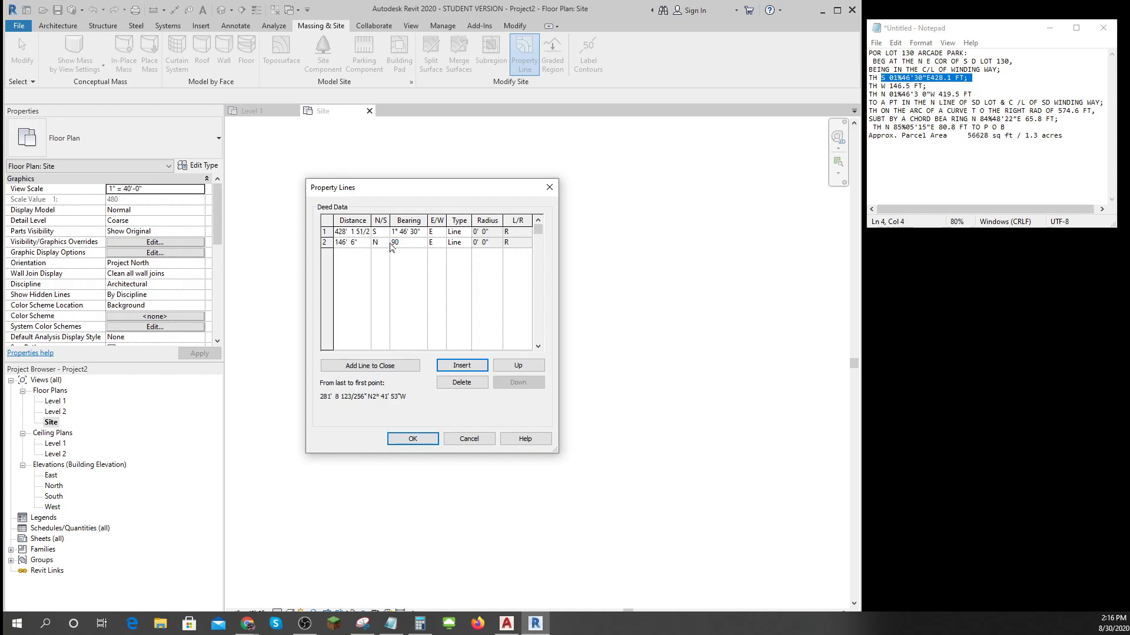
left_click(436, 241)
type("W")
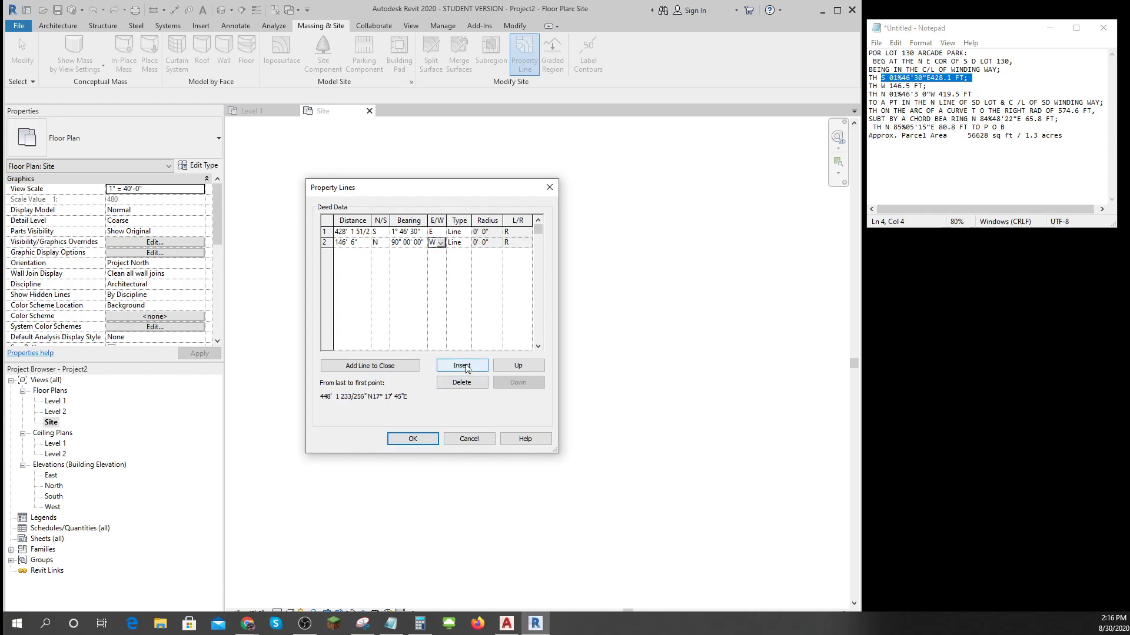
left_click(461, 365)
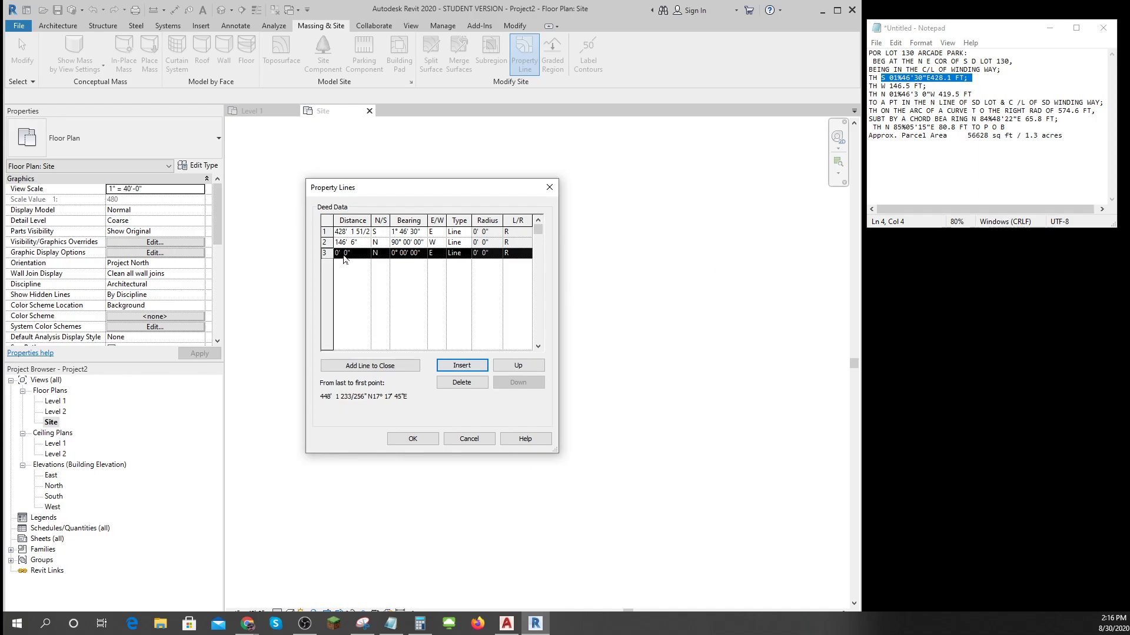
Step: Fill row 3 with 419' 6" at bearing N 1°46'30" W
type("419.5")
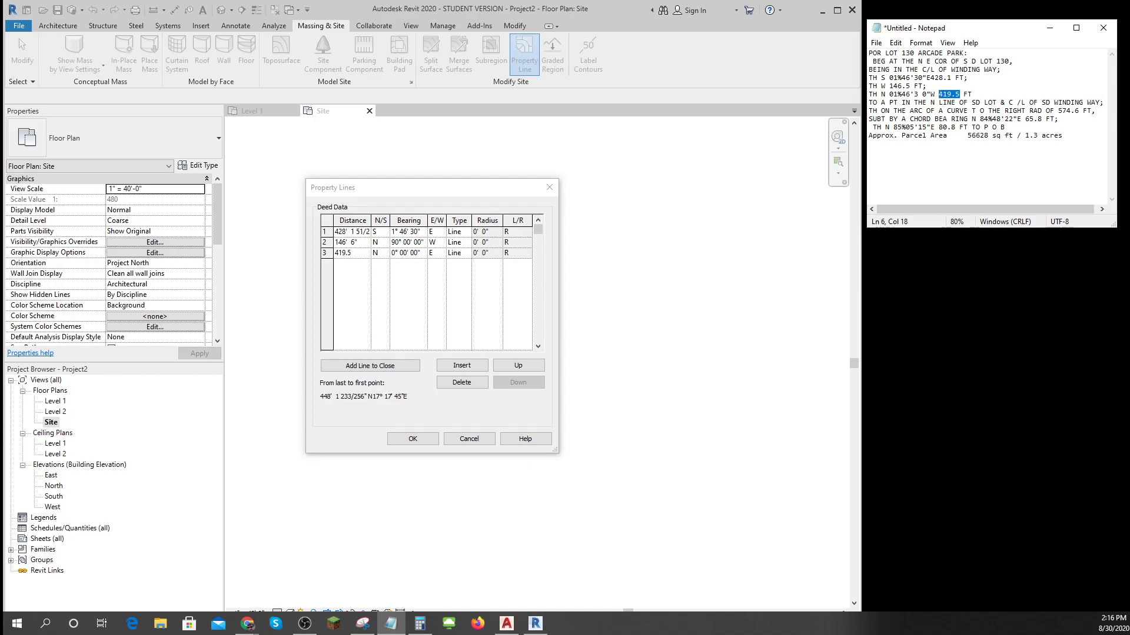
mouse_move(392, 347)
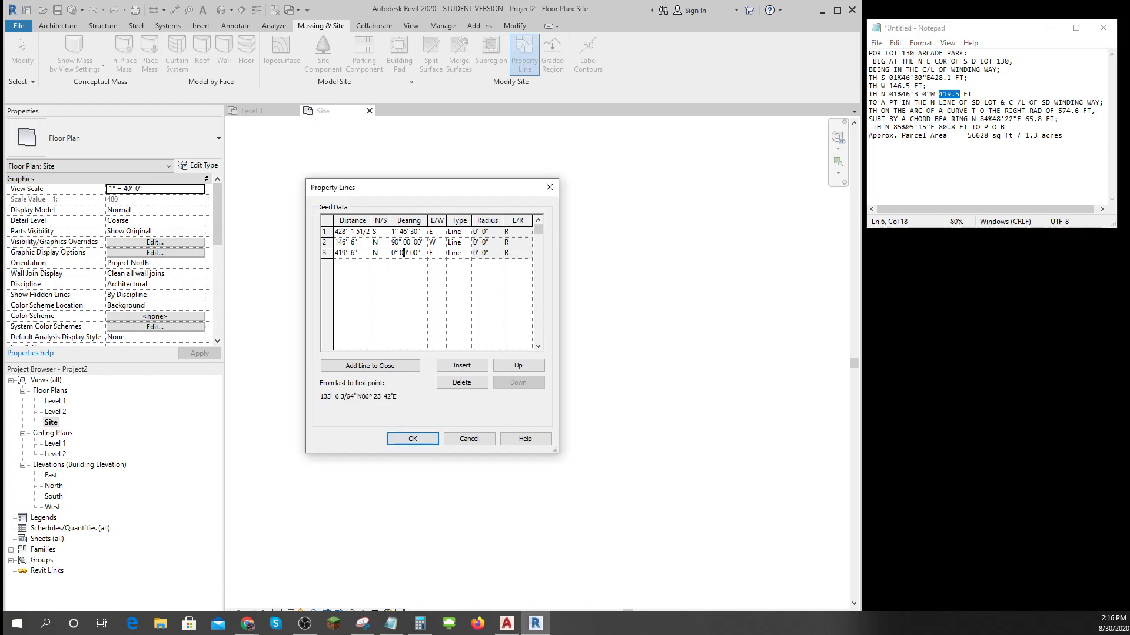
left_click(405, 253)
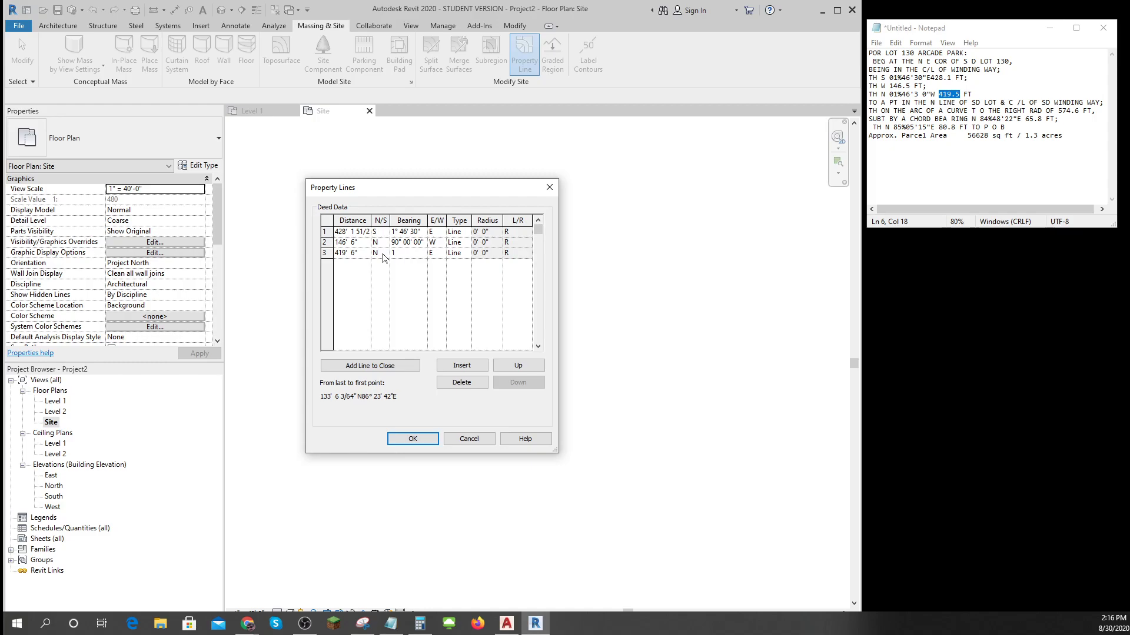
type("1 46 3")
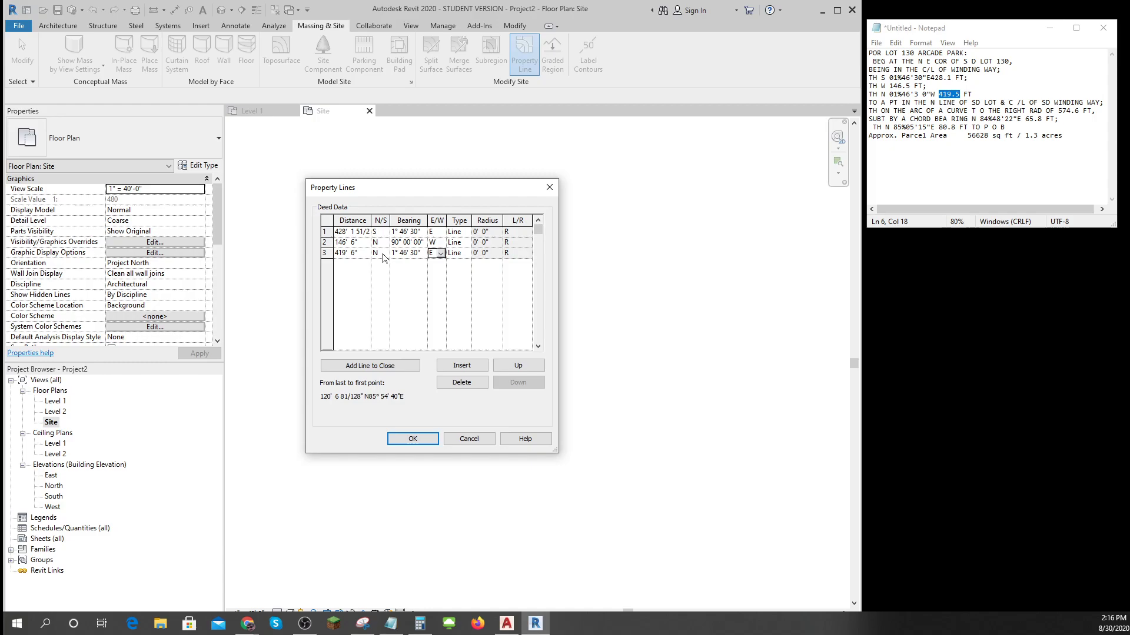
left_click(435, 253)
type("W")
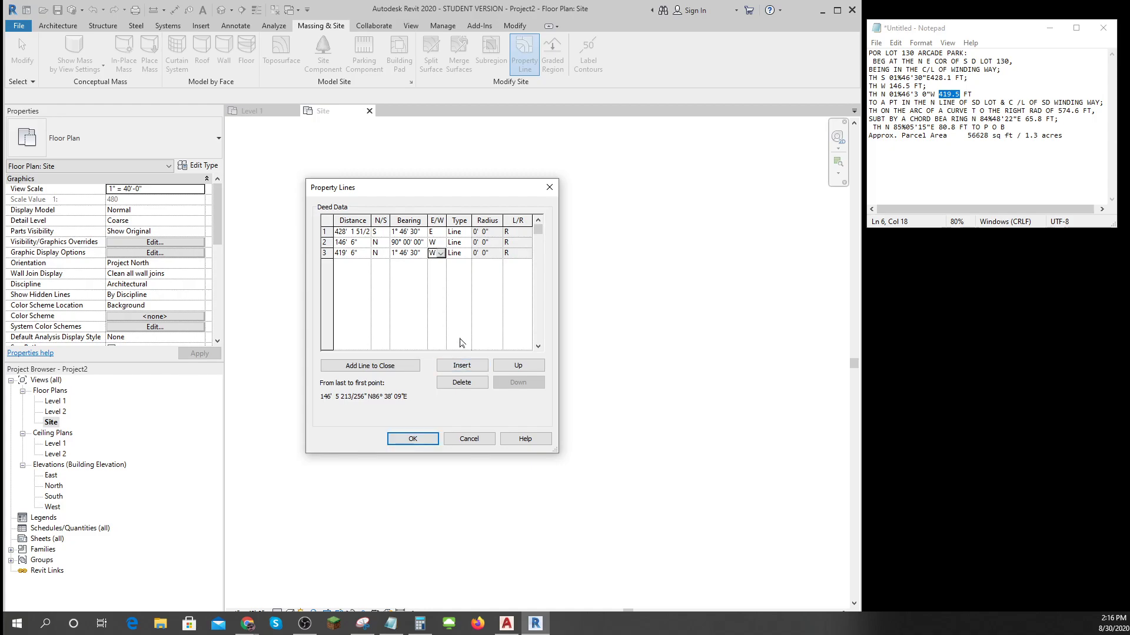
Step: Add a fourth row with distance 65.8 ft and bearing N 84°48'22" E
left_click(462, 366)
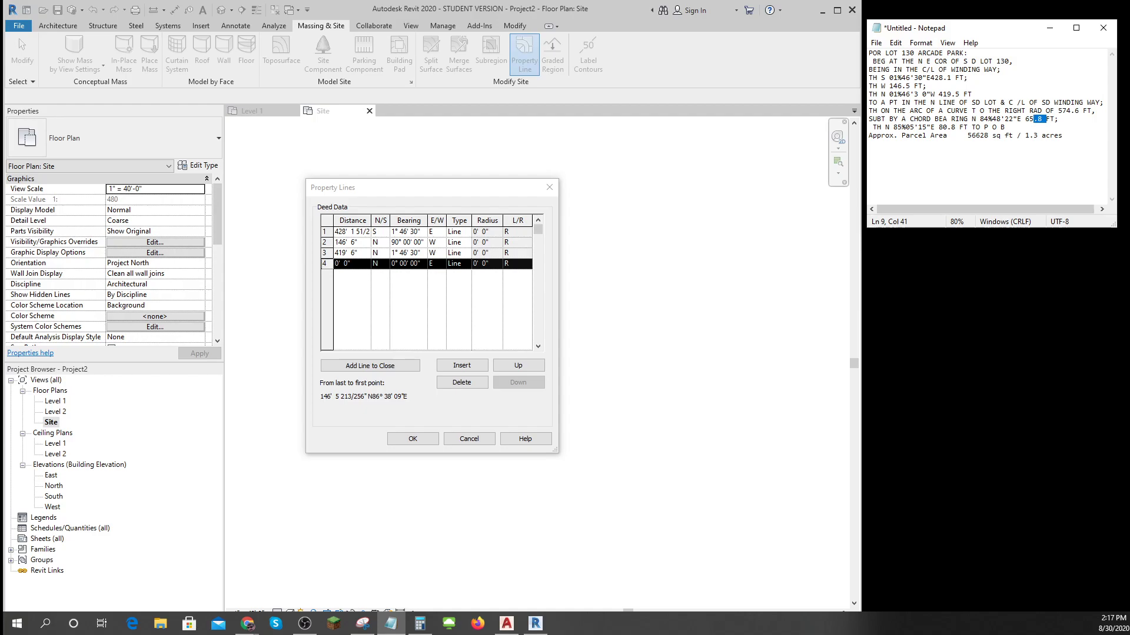
left_click(349, 263)
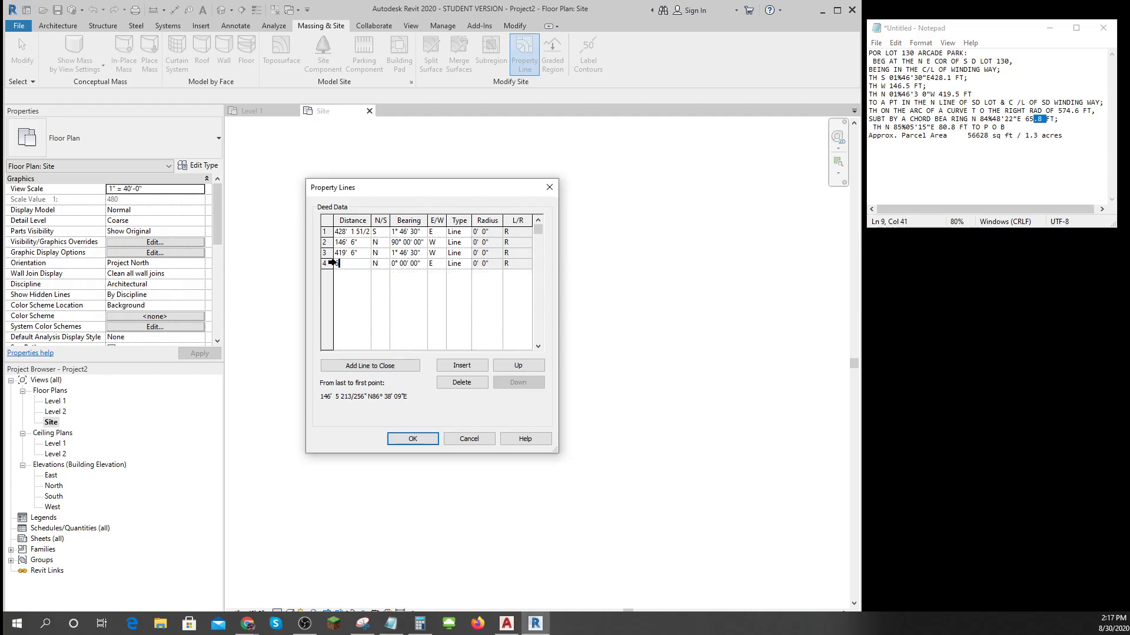
type("65.8")
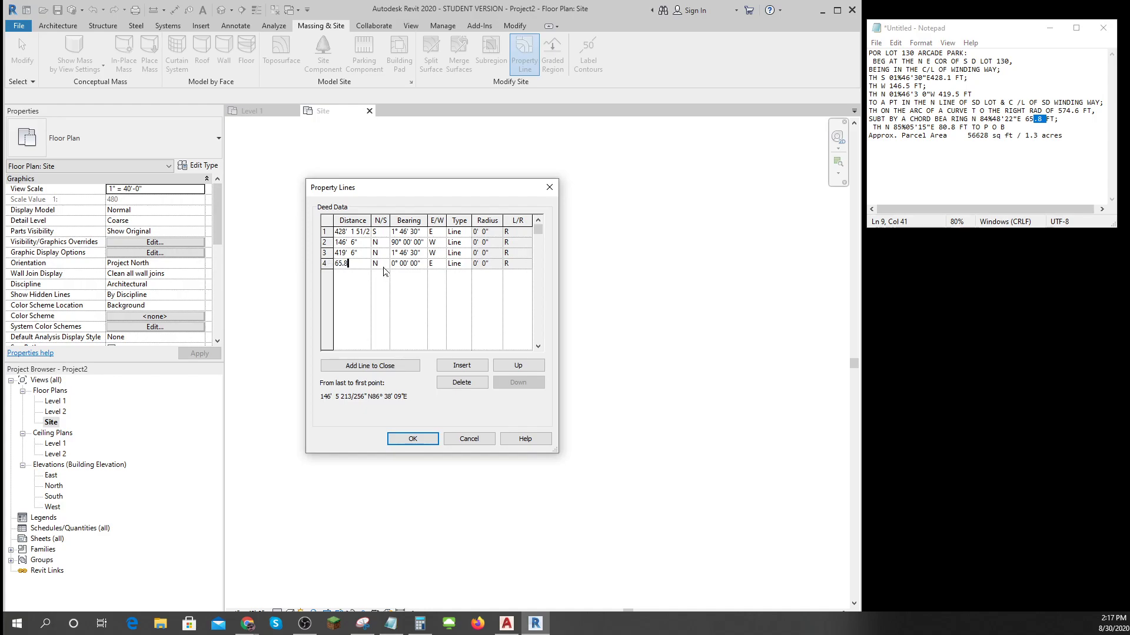
left_click(384, 263)
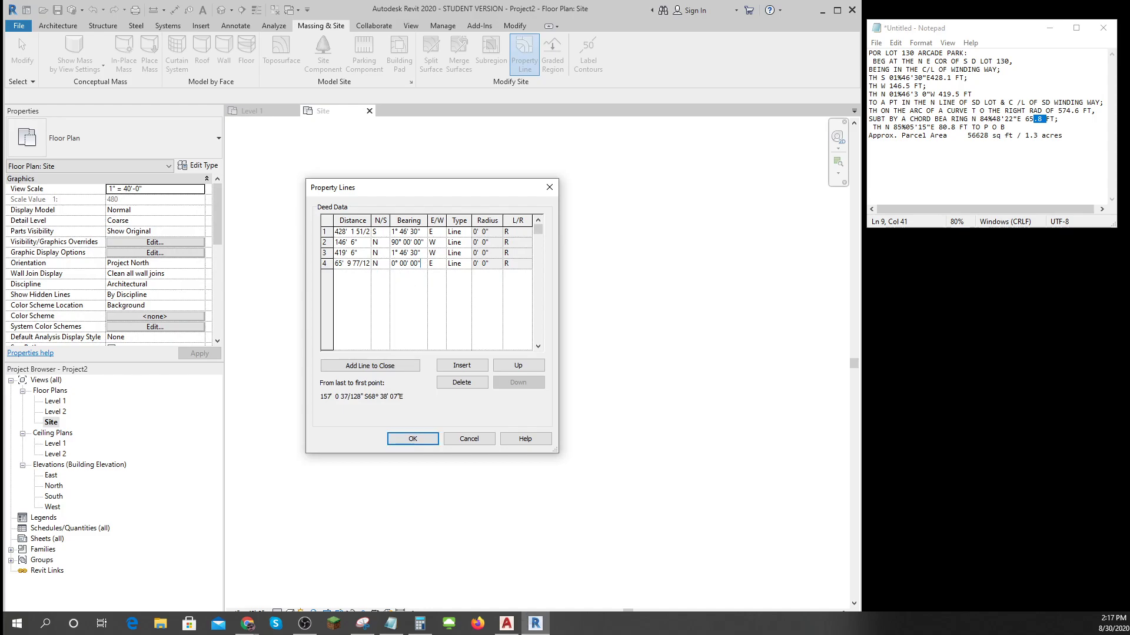
type("8")
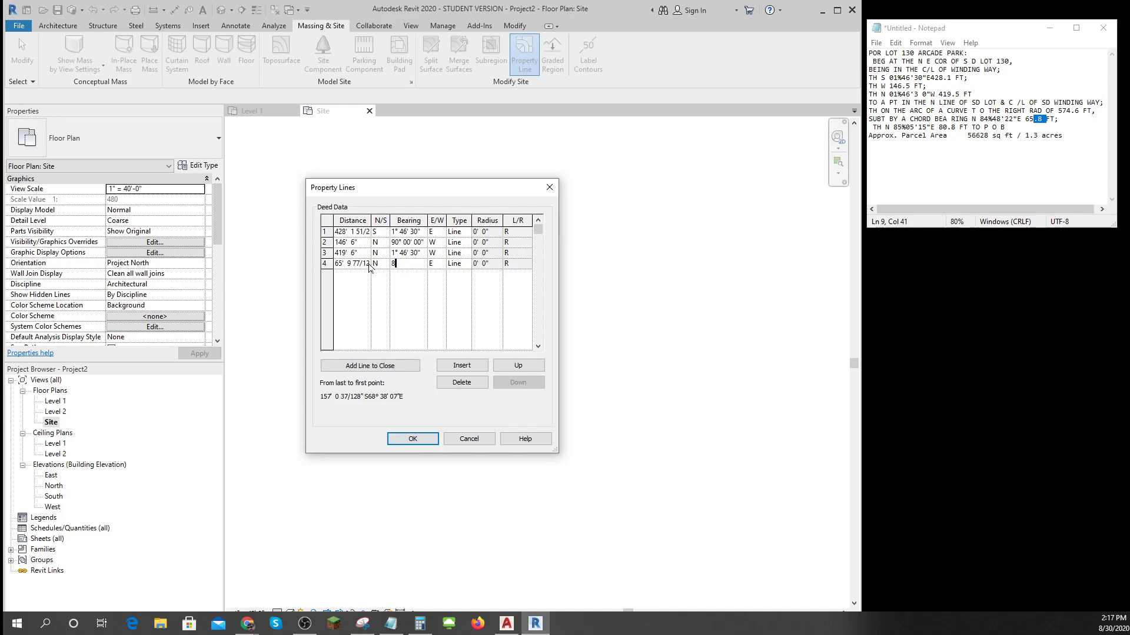
type("4 48 2")
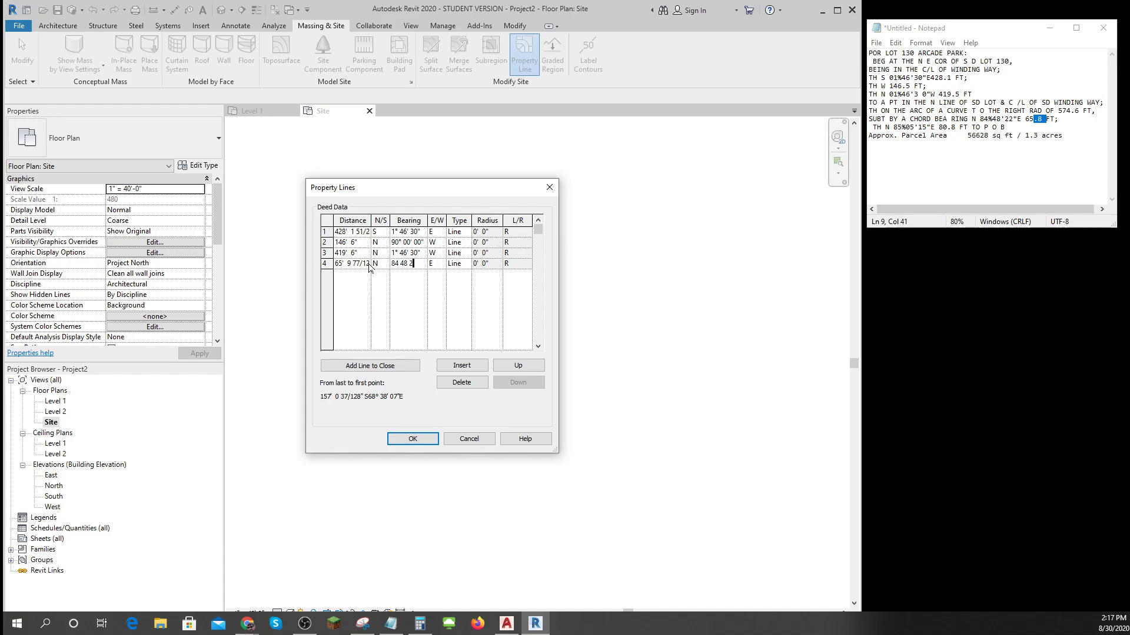
Step: Make the fourth course a left-curving arc with a radius of about 574.6 ft
left_click(458, 263)
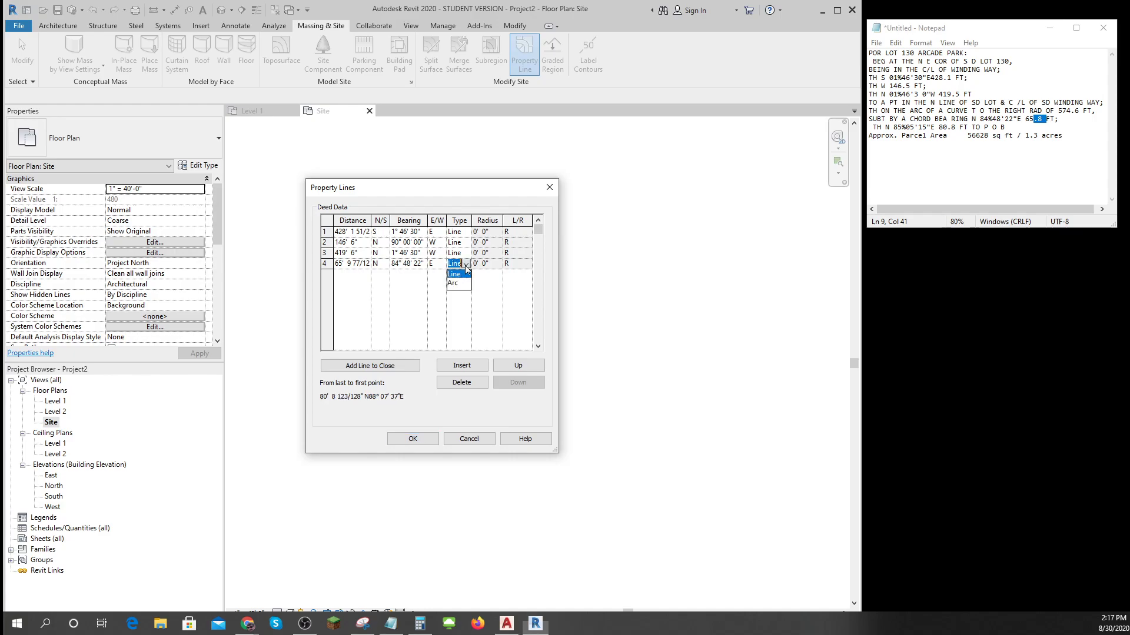
left_click(453, 283)
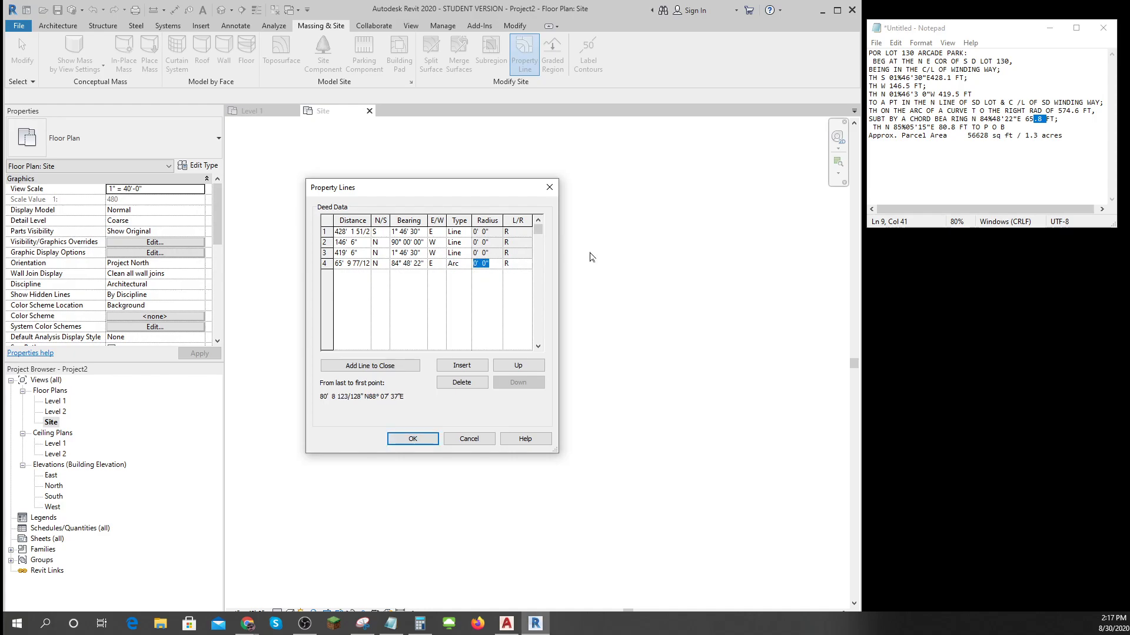
type("574' 7 51")
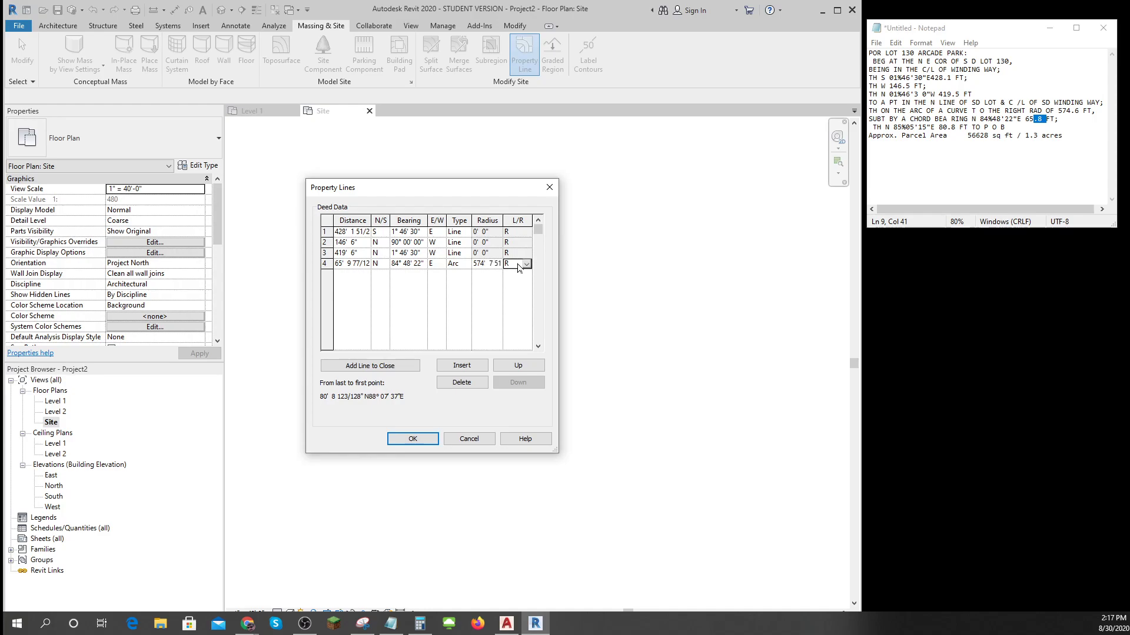
left_click(527, 263)
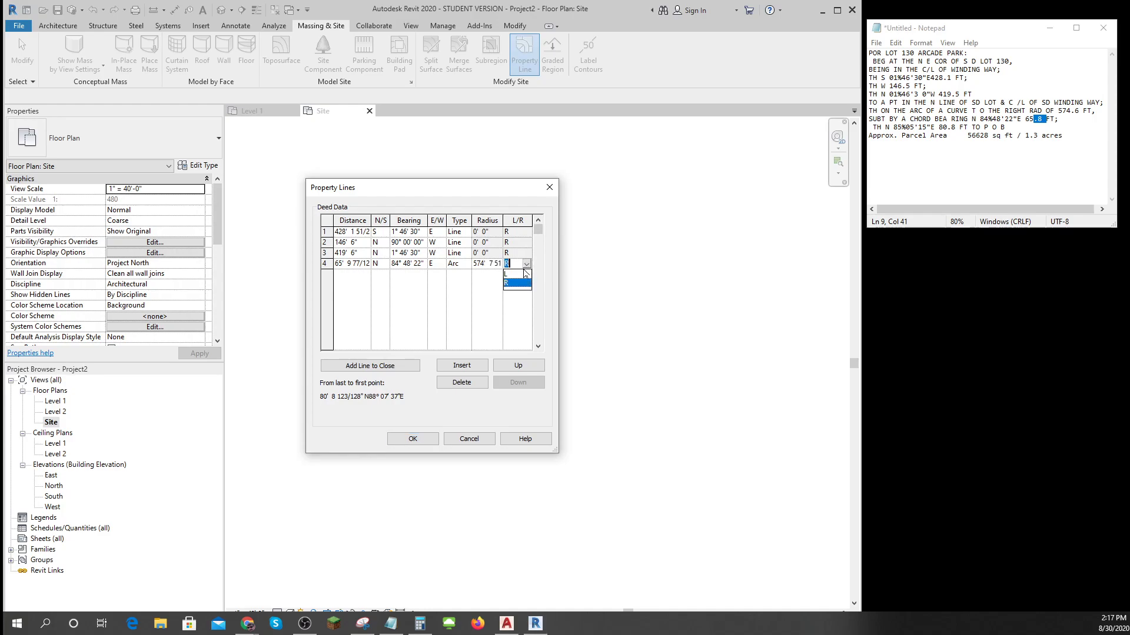
left_click(511, 275)
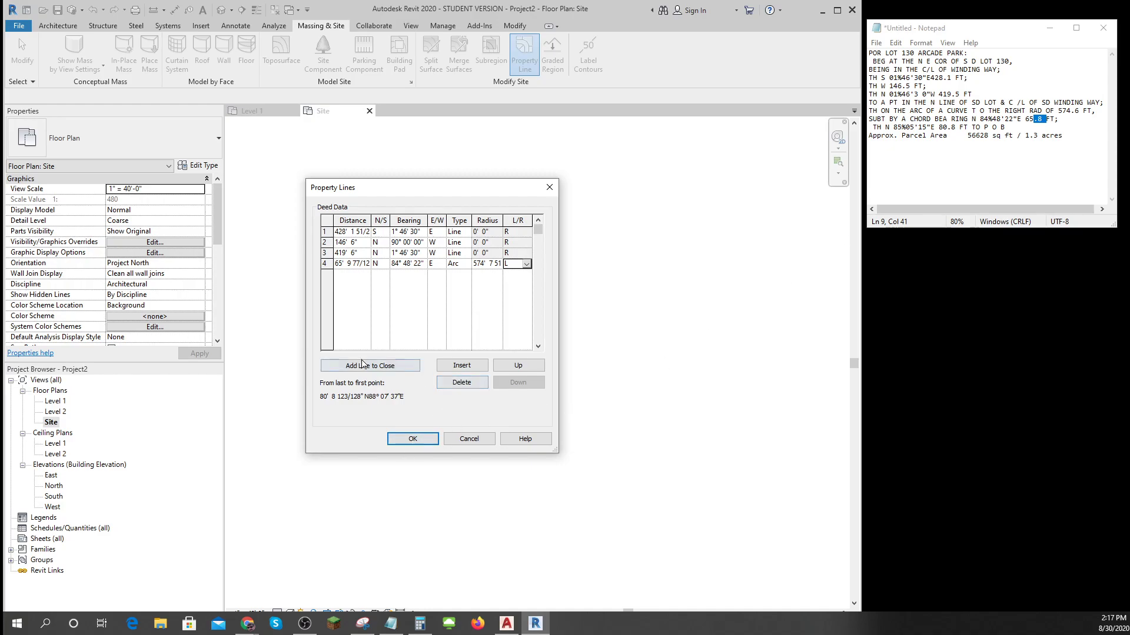
Step: Add the closing fifth line (80' 8 123/128", N 88°07'37" E) and create the property lines
left_click(369, 366)
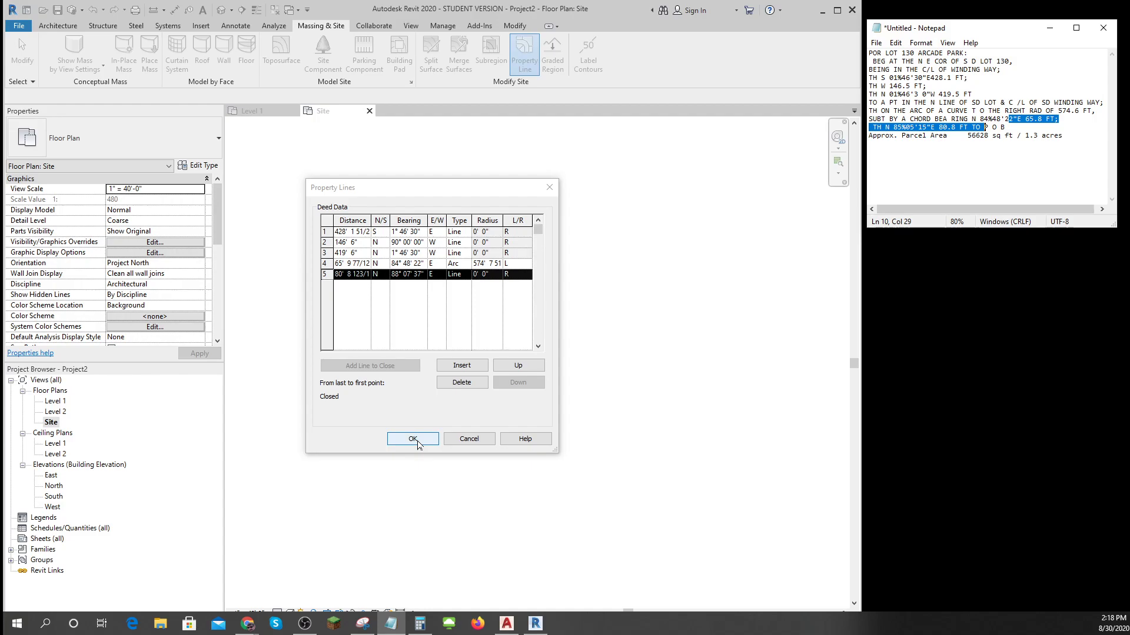
left_click(412, 439)
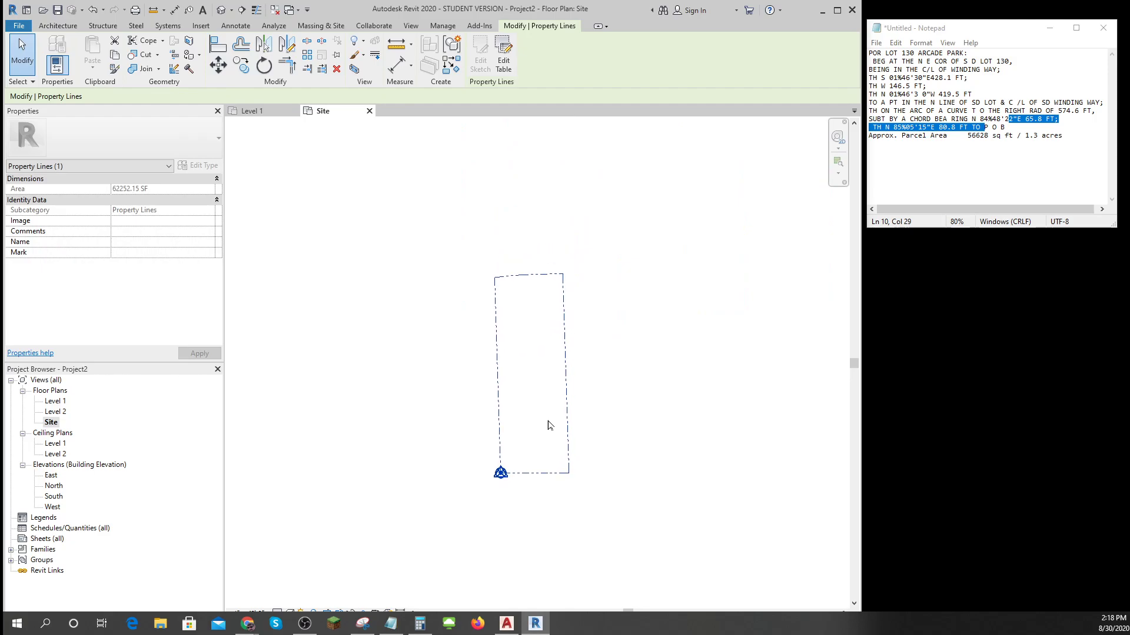
mouse_move(602, 488)
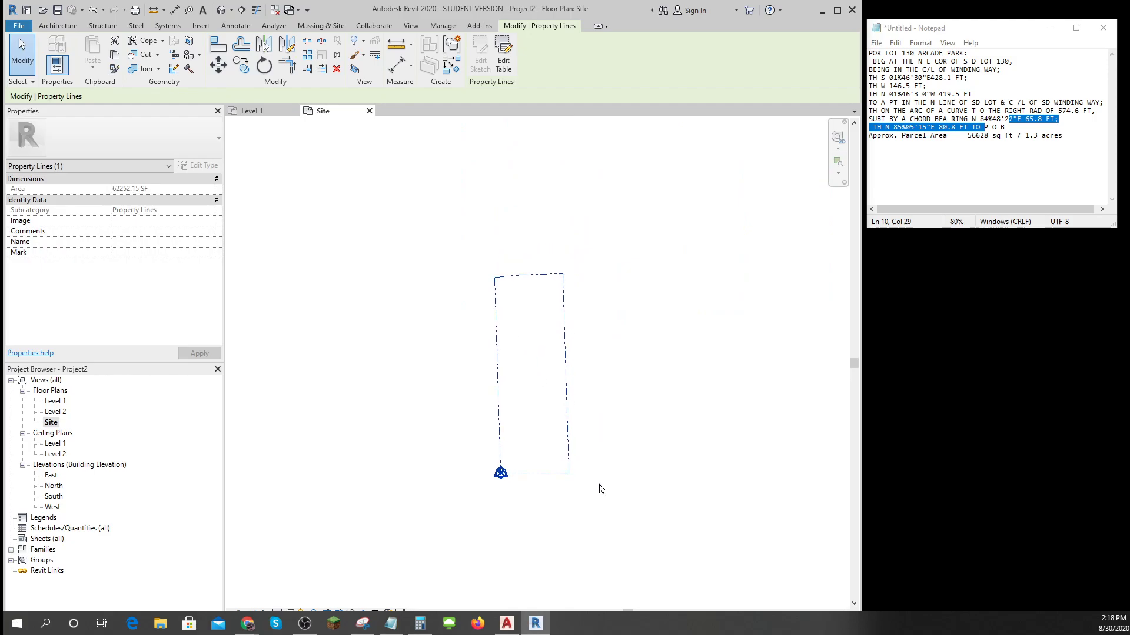
Step: Deselect the finished property line outline and move to the Annotate tab
left_click(564, 436)
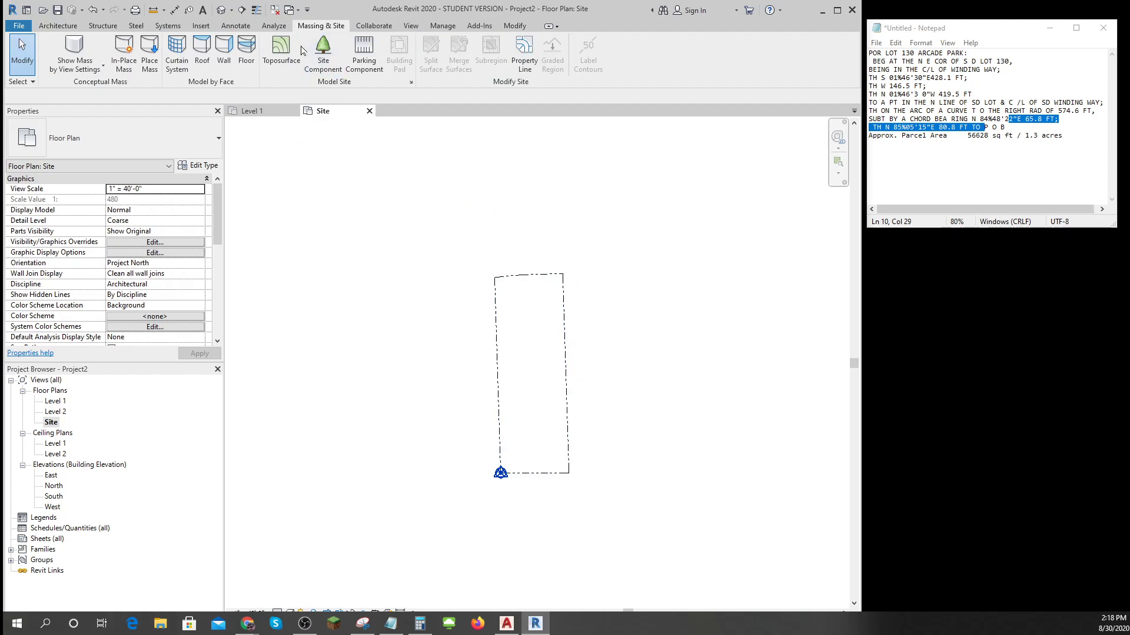
left_click(273, 26)
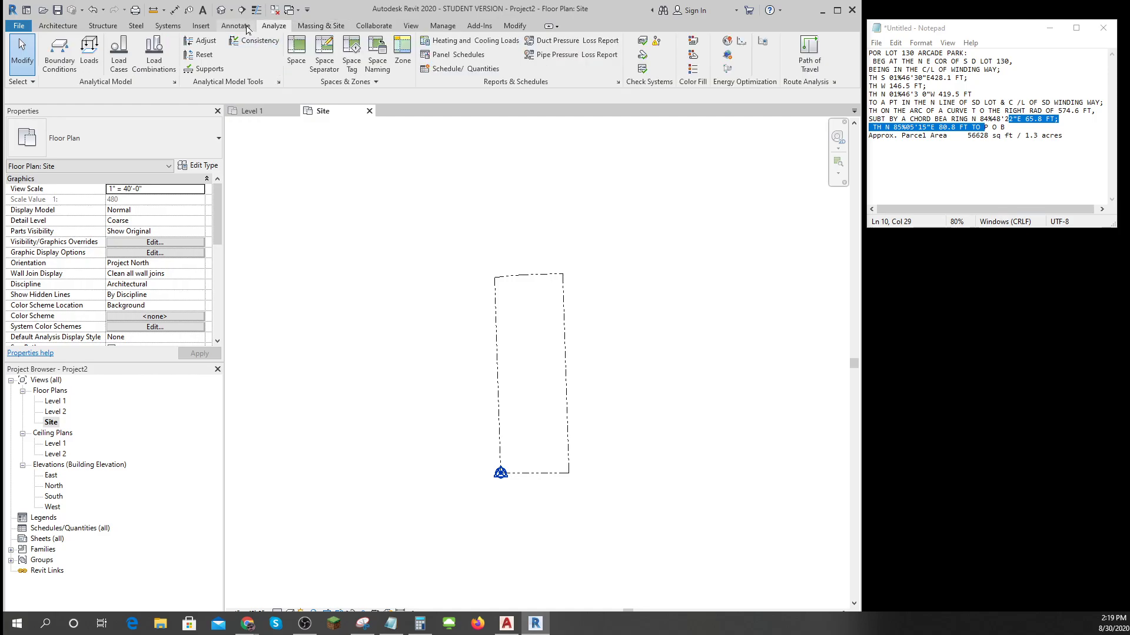
Step: Start Tag by Category and pick Property Line Tag.rfa from the Civil annotations folder
left_click(235, 25)
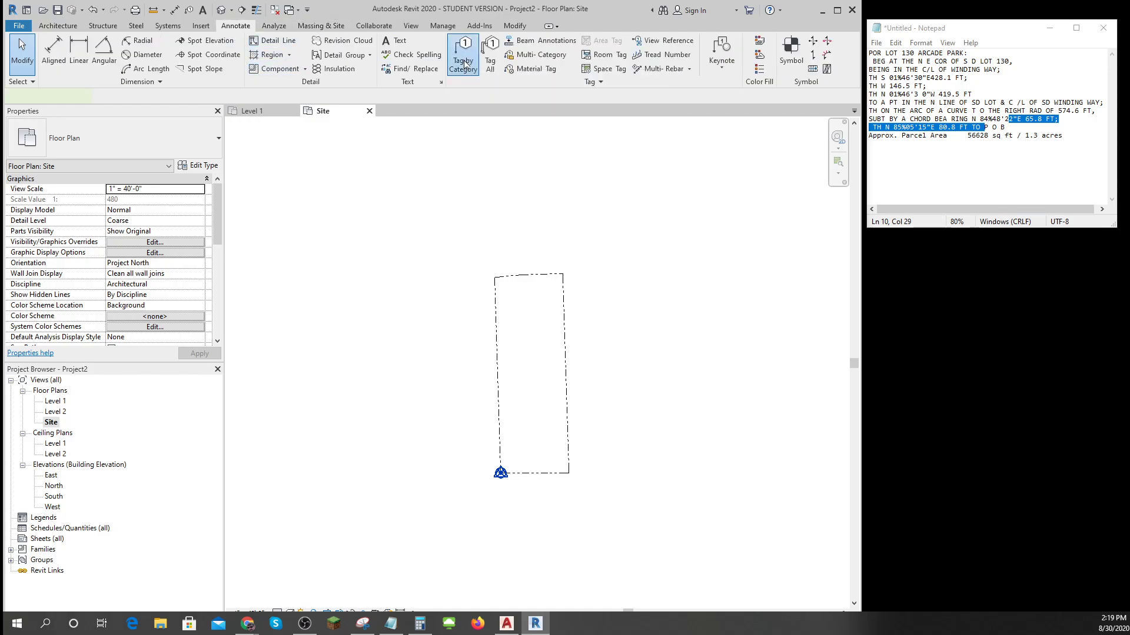
left_click(462, 54)
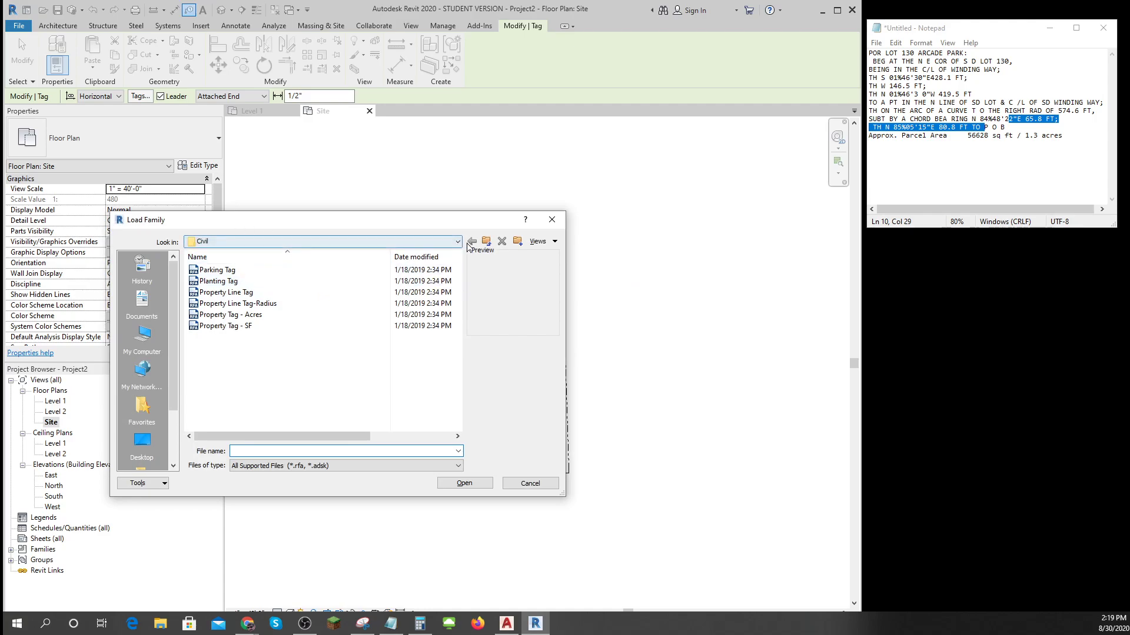
left_click(457, 241)
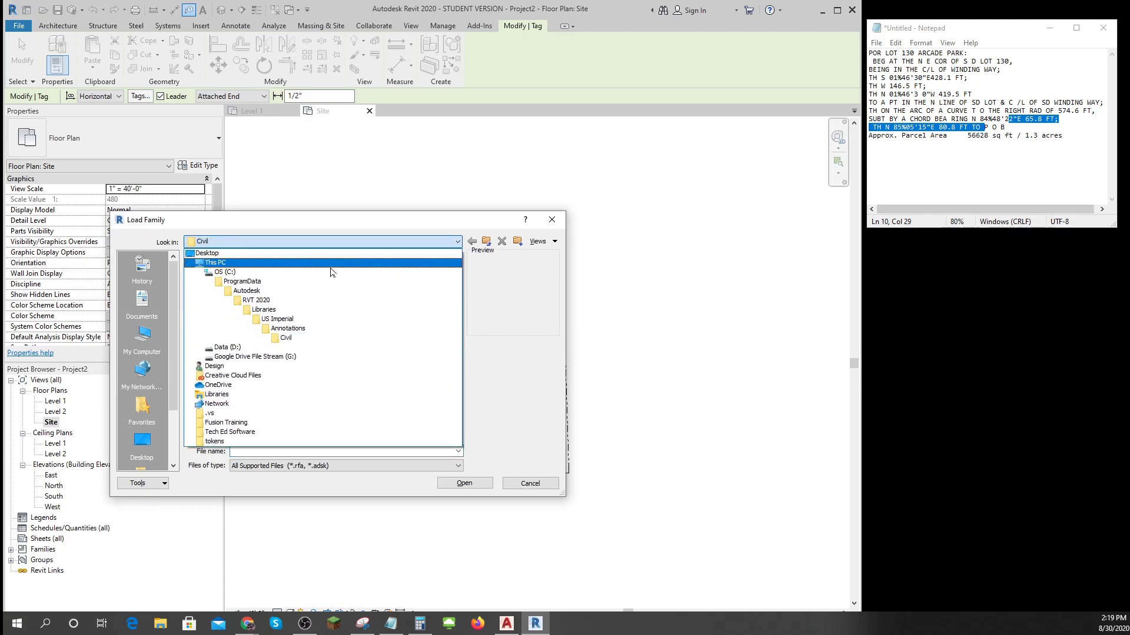
left_click(276, 319)
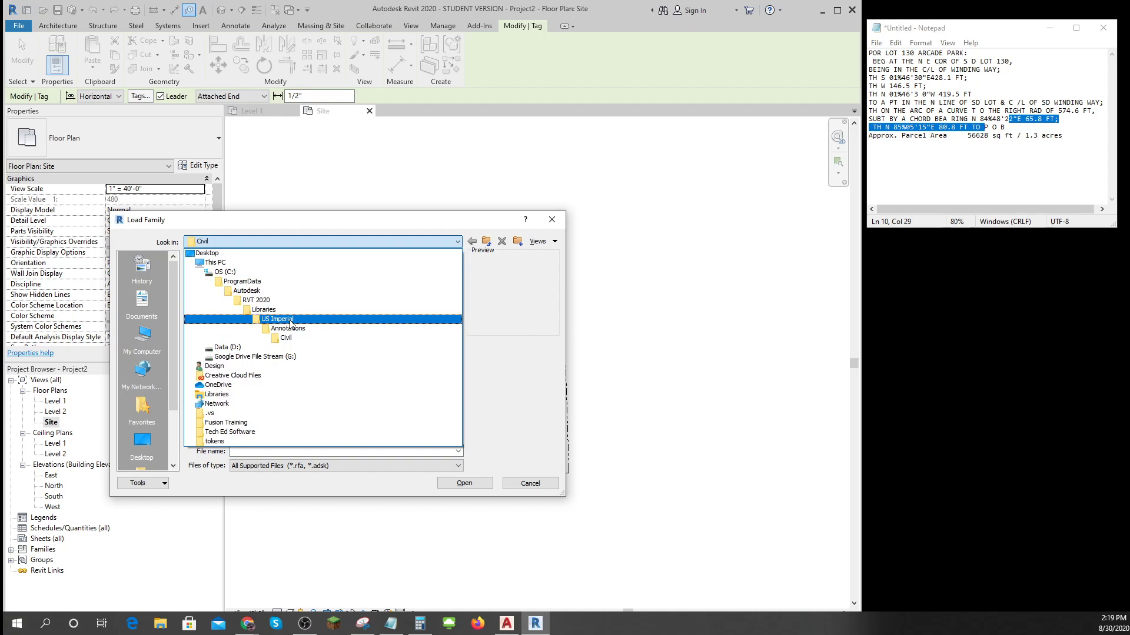
left_click(284, 337)
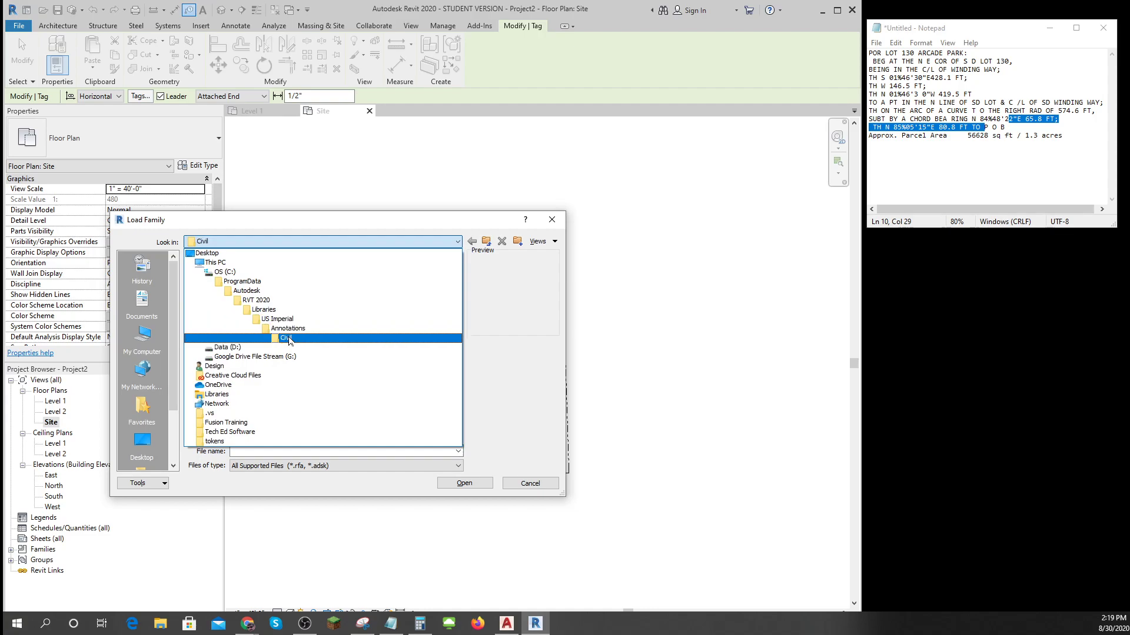
double_click(286, 338)
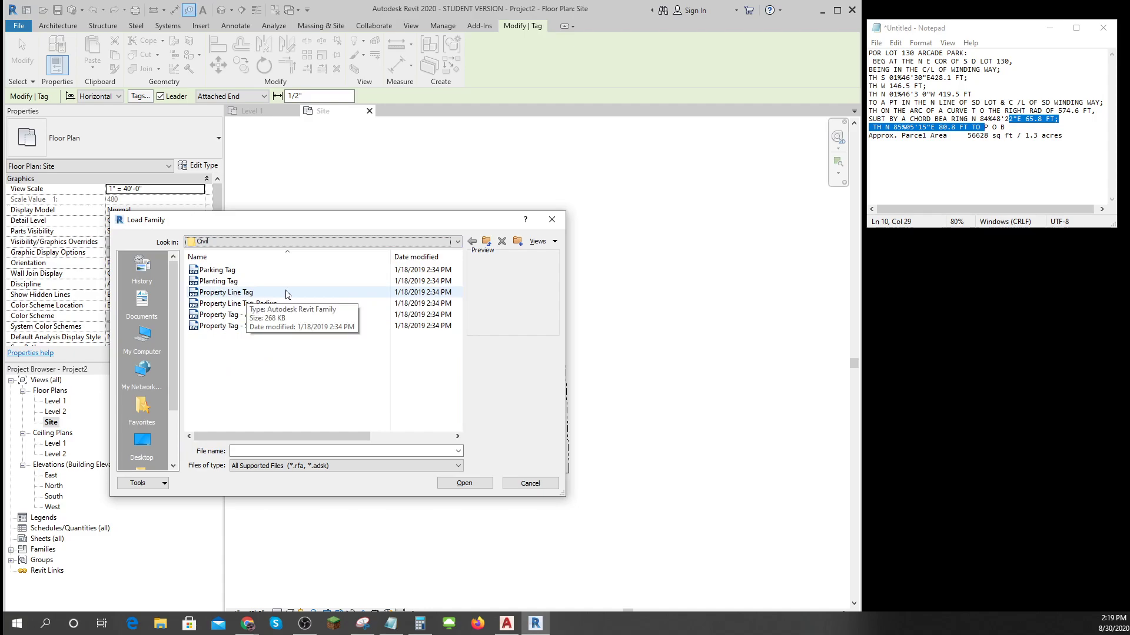
left_click(226, 292)
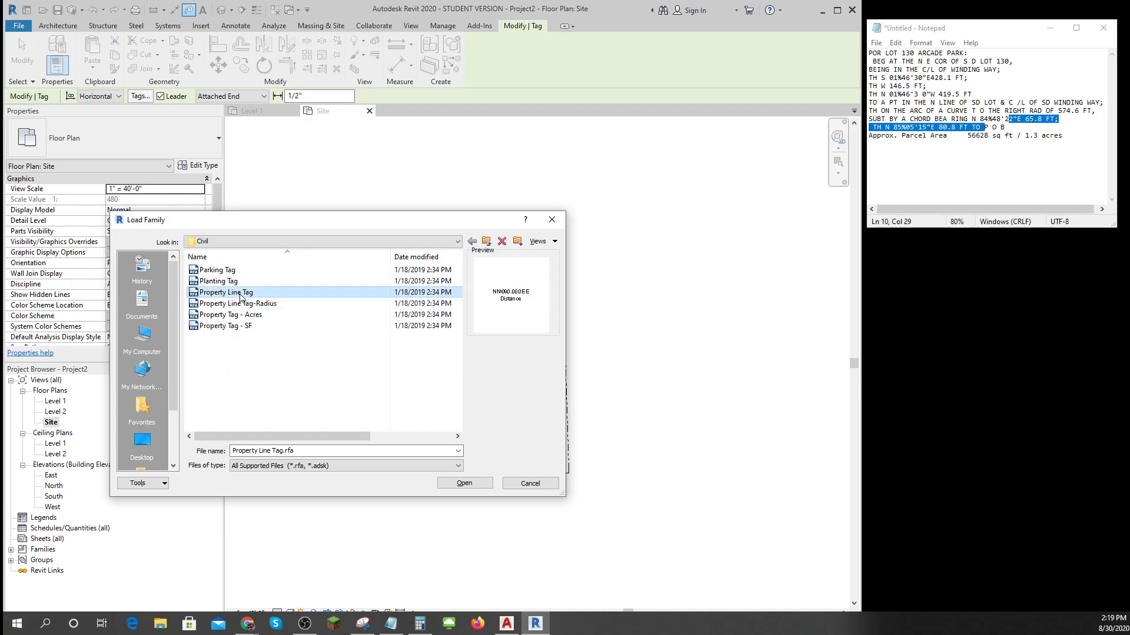
Step: Load the Property Line Tag and tag the top lines N 88°07'37" E 80.75' and N 84°48'22" E 65.80'
left_click(464, 483)
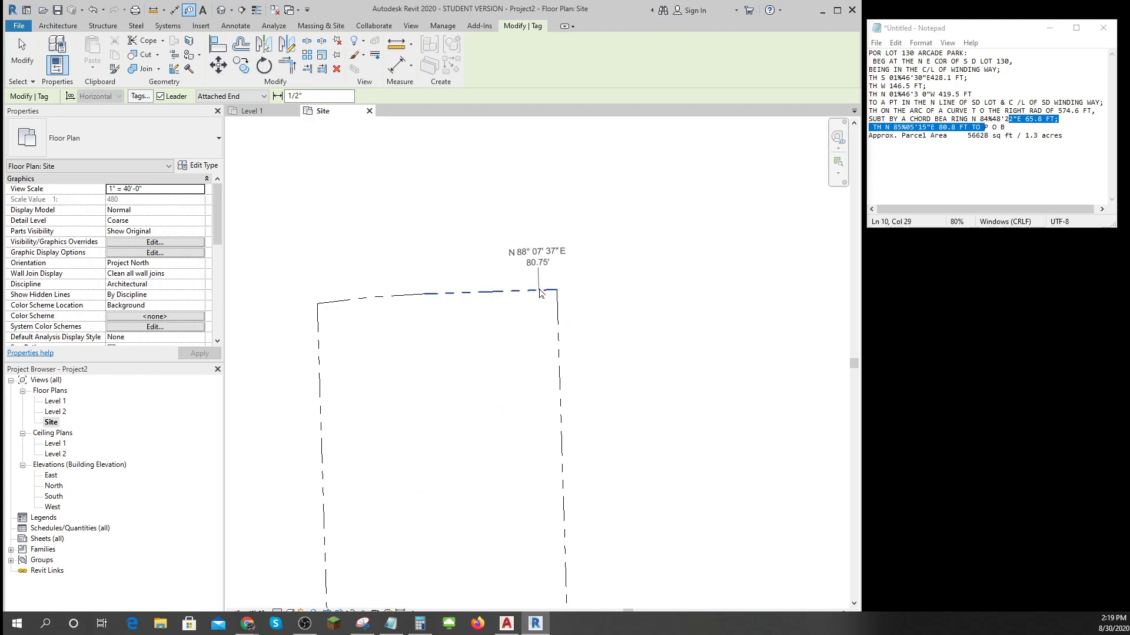
left_click(368, 302)
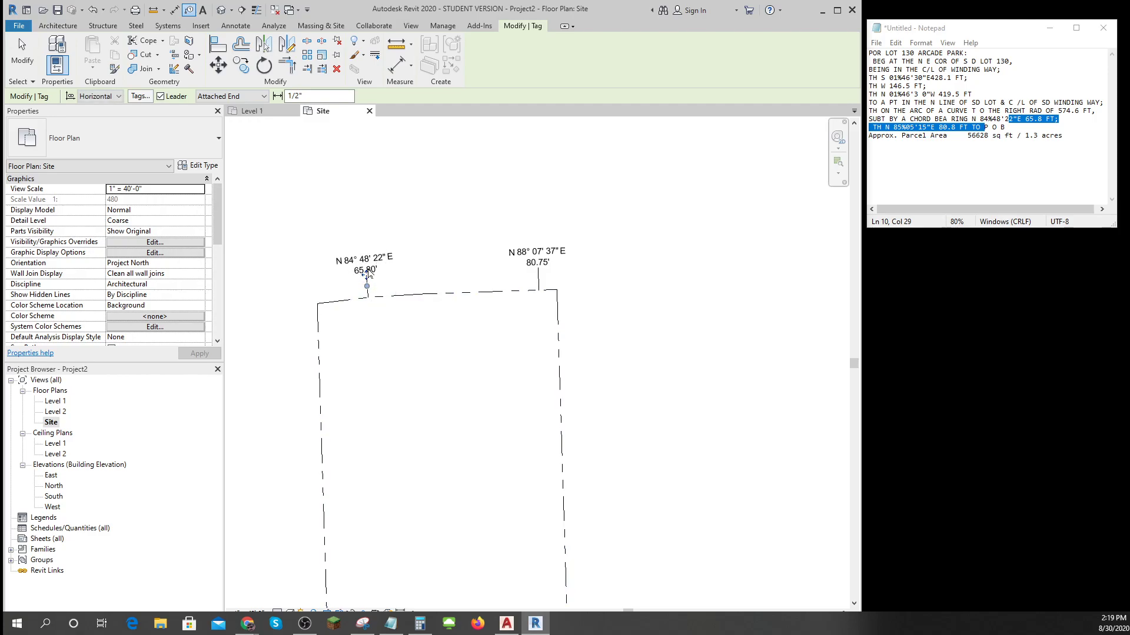
left_click(457, 293)
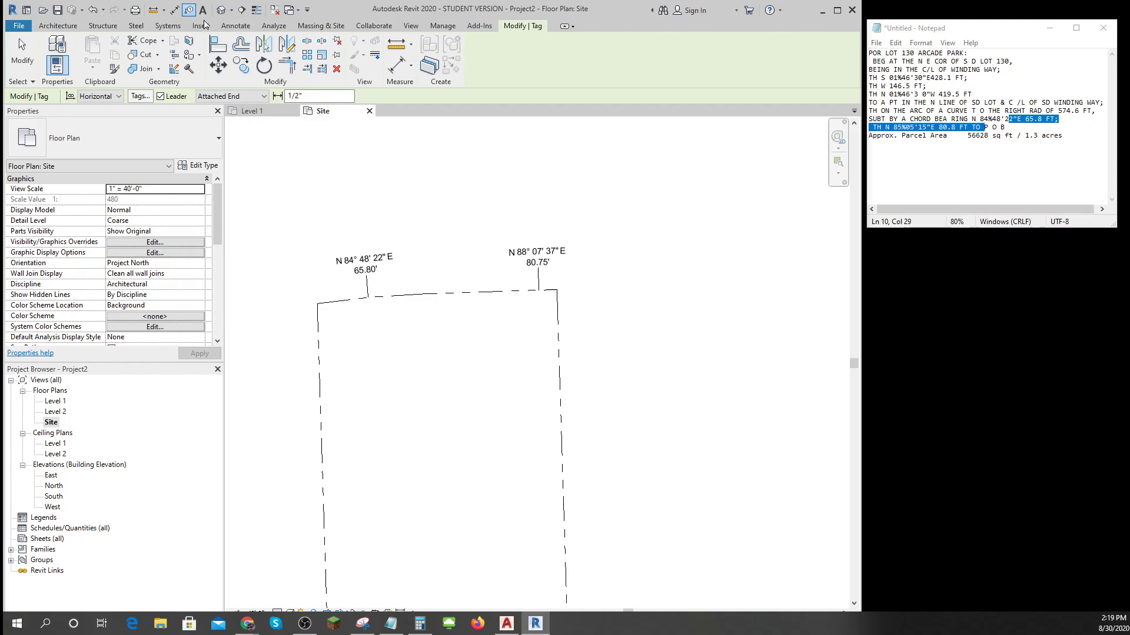
Step: Load Property Line Tag-Radius.rfa from the Civil folder through Insert > Load Family
left_click(201, 25)
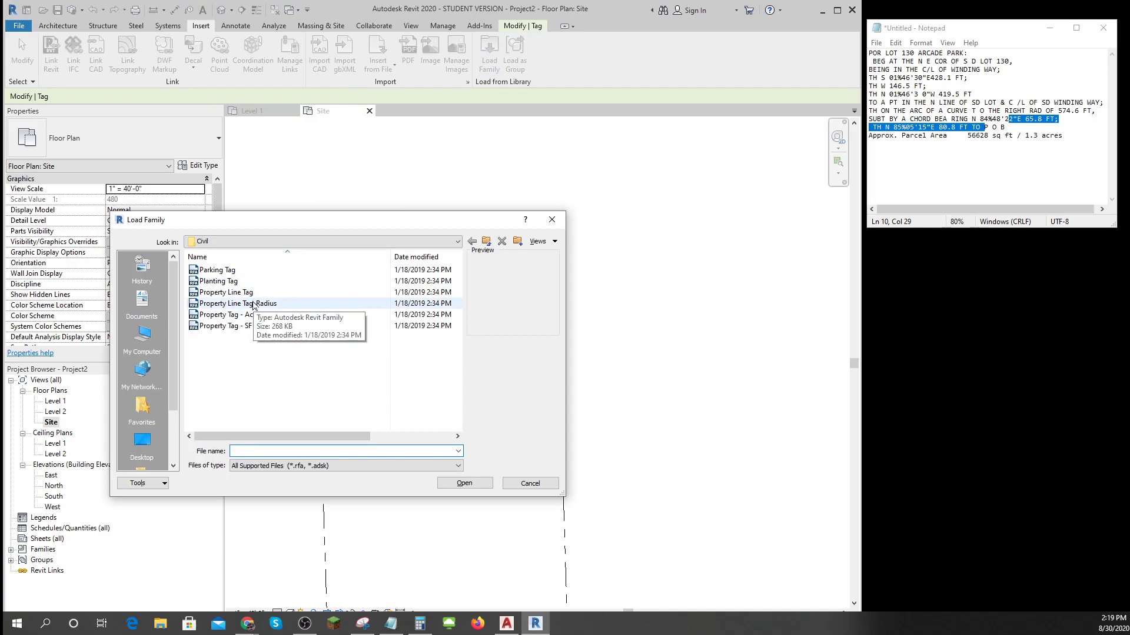
left_click(238, 303)
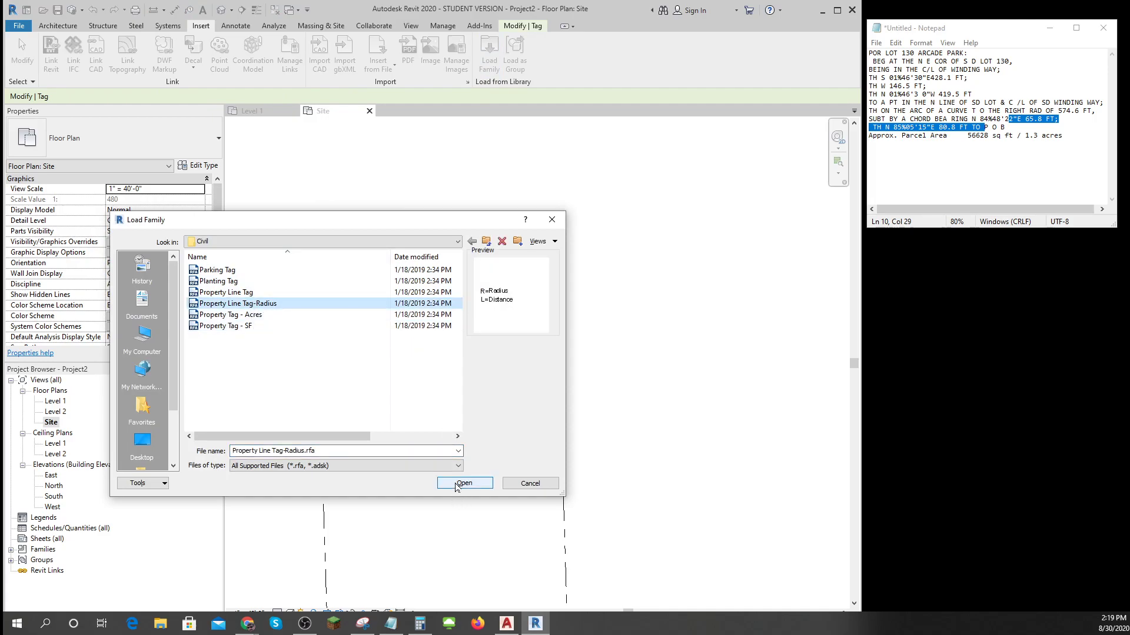
left_click(463, 482)
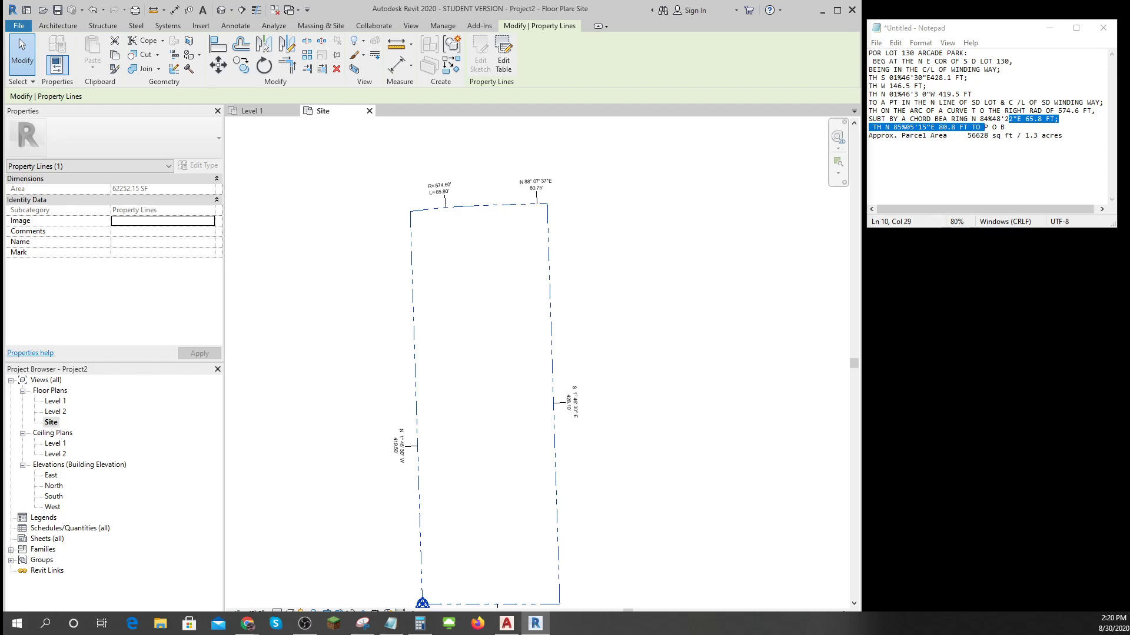
mouse_move(745, 350)
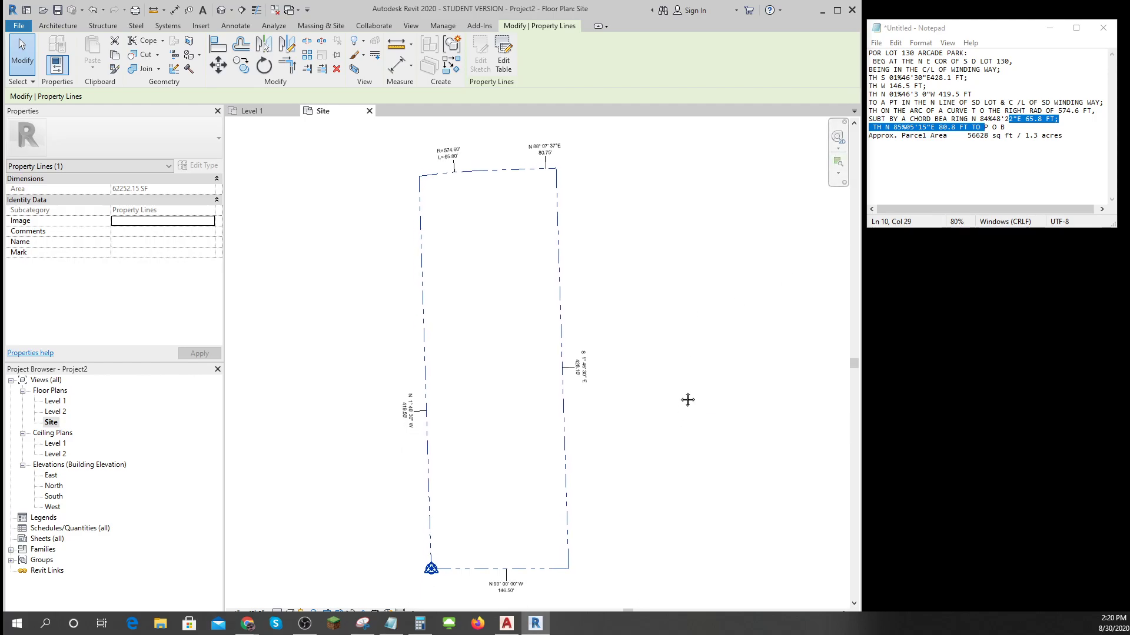
Step: Deselect the property lines after tagging the arc and bottom line N 90°00'00" W 146.50'
left_click(200, 25)
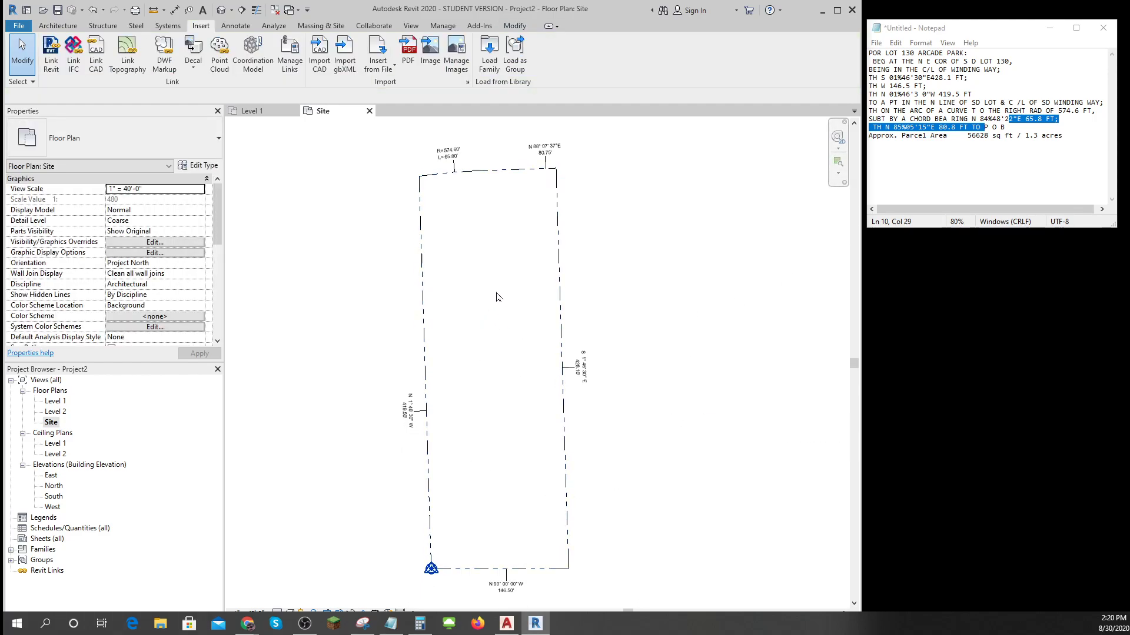
mouse_move(742, 339)
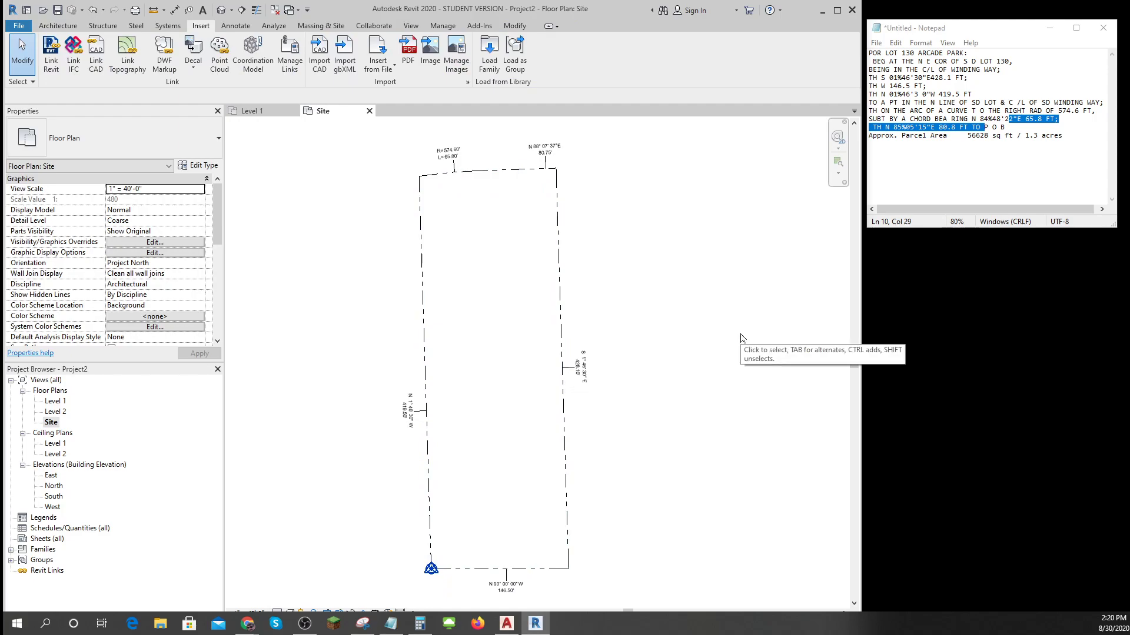
mouse_move(656, 261)
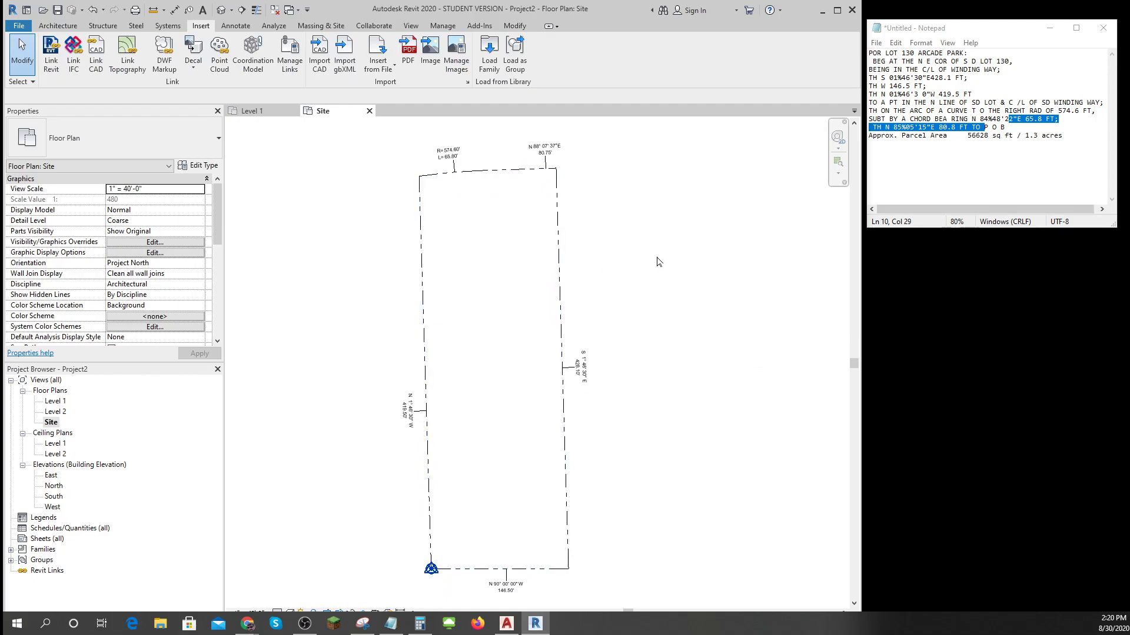